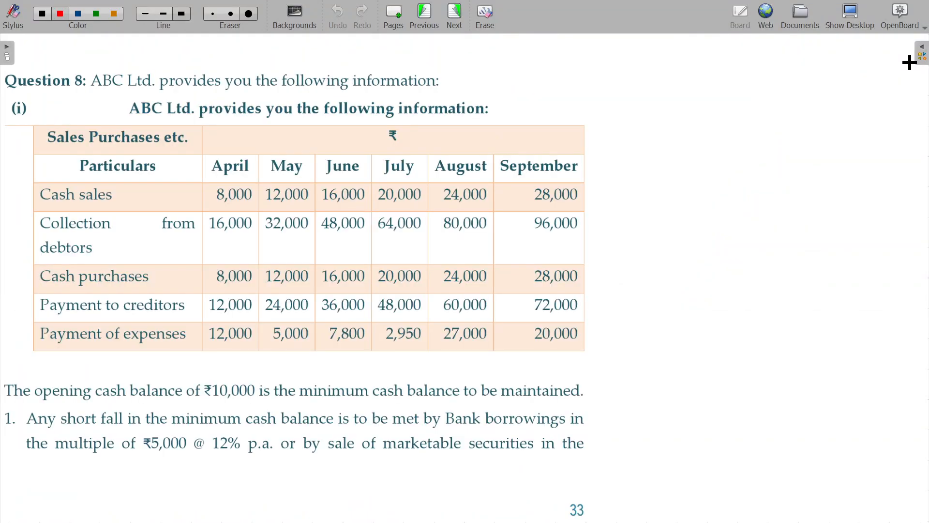
Move to a blank page and give it a grid background.
{"action": "left_click", "coordinate": [454, 12]}
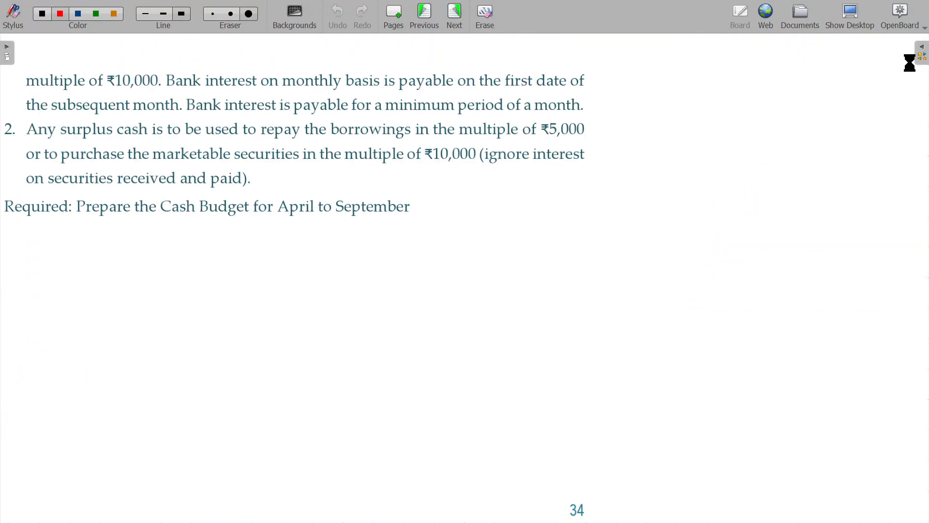
{"action": "left_click", "coordinate": [424, 11]}
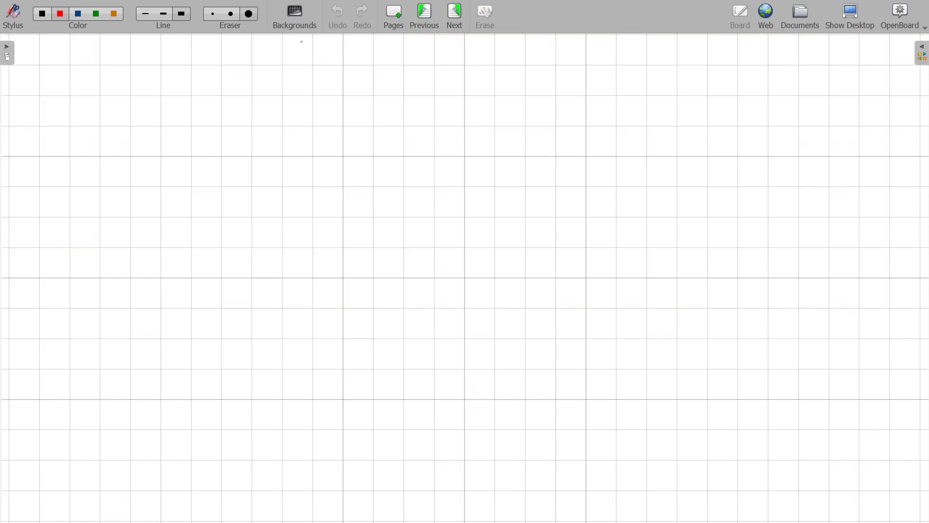
{"action": "left_click", "coordinate": [294, 15]}
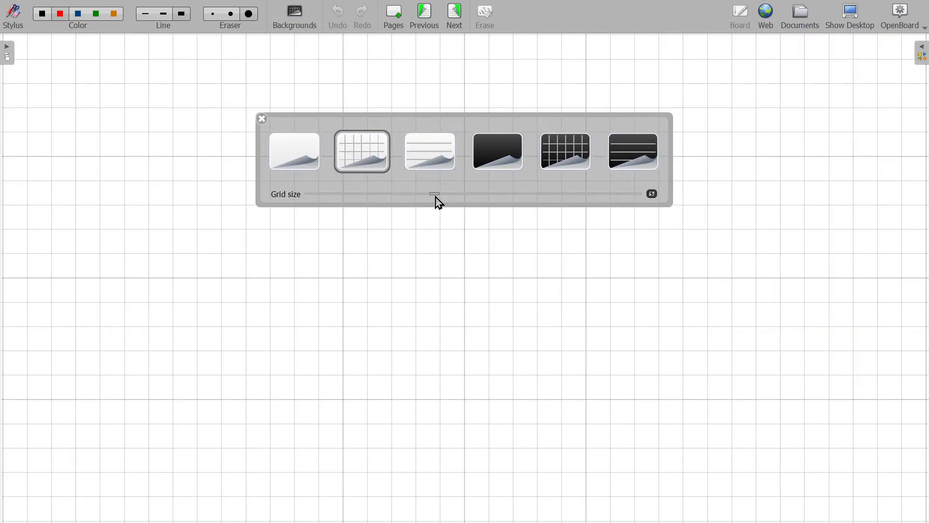
{"action": "left_click", "coordinate": [262, 118]}
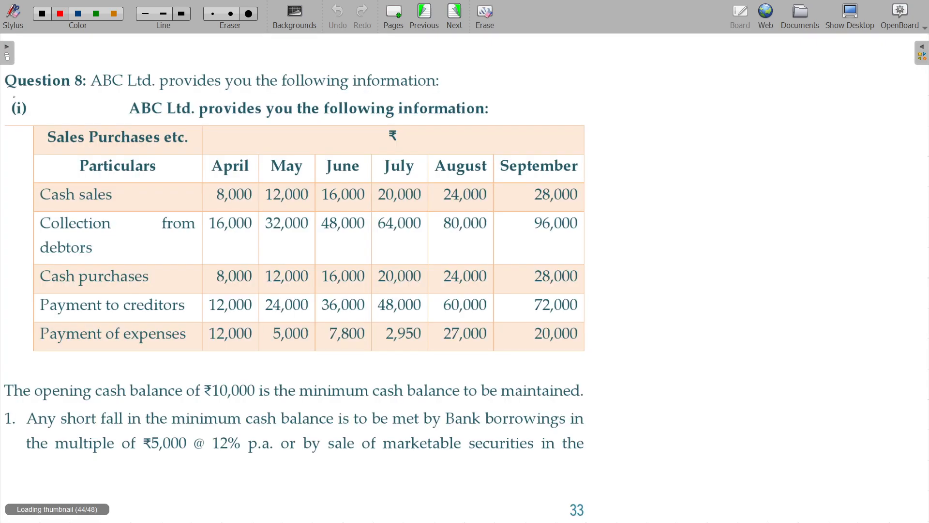
Circle 'April to September' in red and capture the data table onto the grid page.
{"action": "left_click_drag", "start_coordinate": [109, 93], "coordinate": [141, 93]}
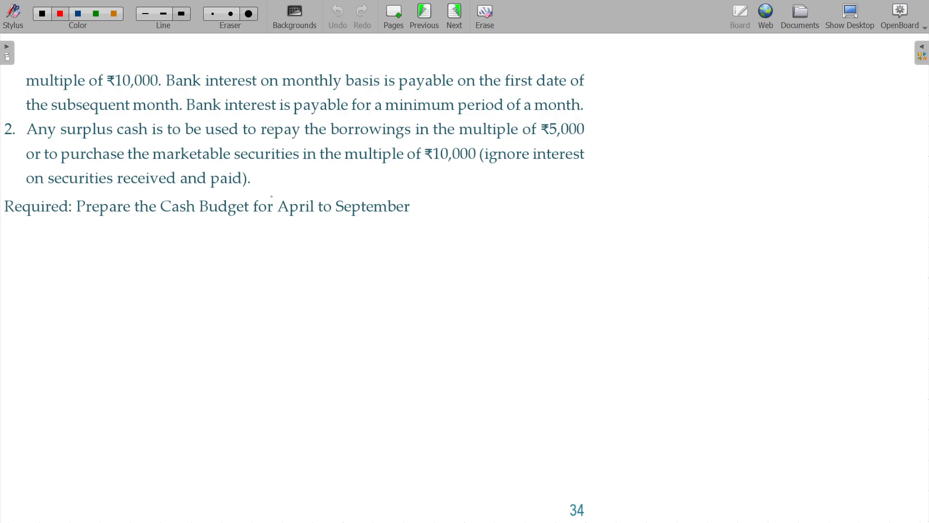
{"action": "left_click_drag", "start_coordinate": [267, 195], "coordinate": [415, 220]}
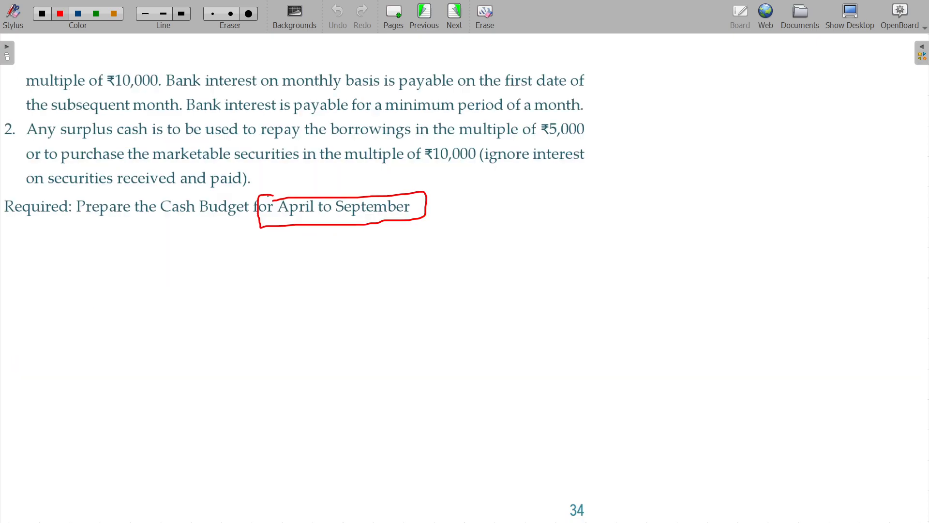
{"action": "left_click", "coordinate": [424, 13]}
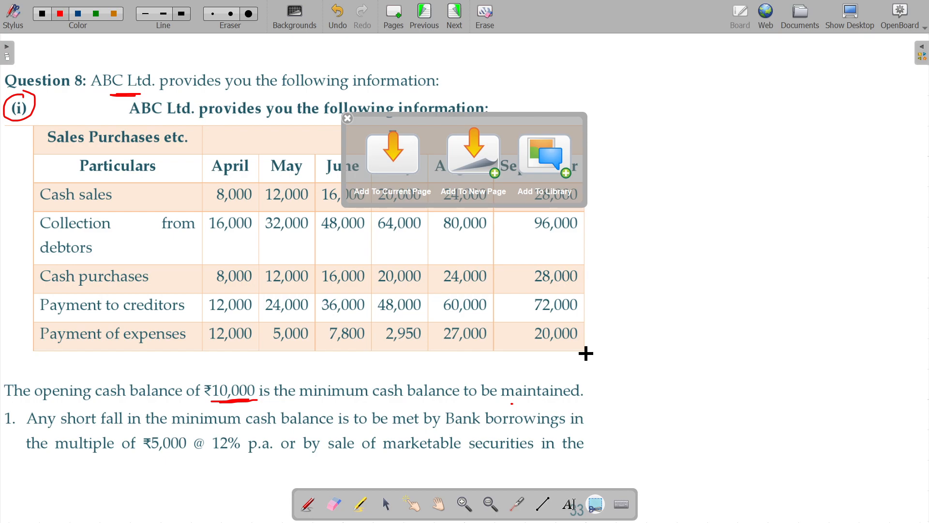
{"action": "left_click", "coordinate": [473, 153]}
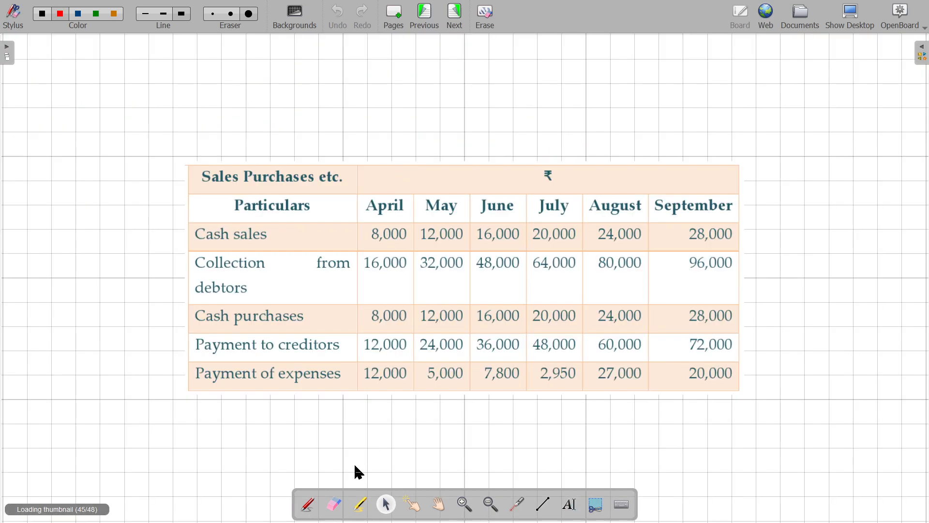
Handwrite the Cash Budget heading with Op. Balance, Receipts and Payments rows in red.
{"action": "left_click", "coordinate": [307, 504]}
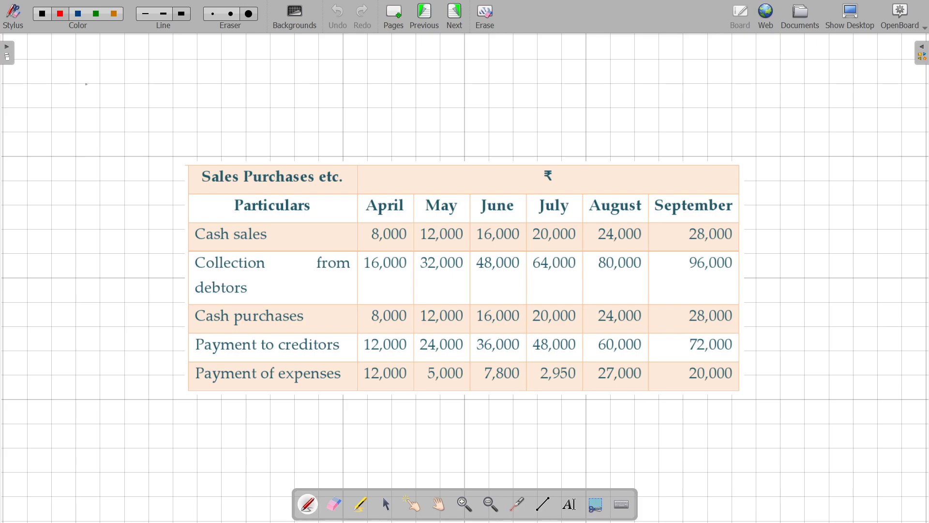
{"action": "left_click_drag", "start_coordinate": [75, 42], "coordinate": [63, 52]}
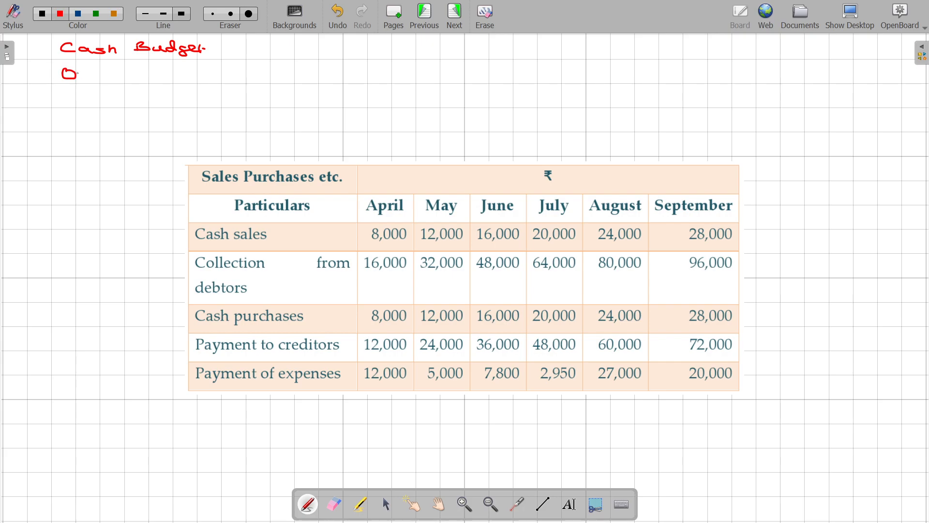
{"action": "type", "text": "Op. Balanc"}
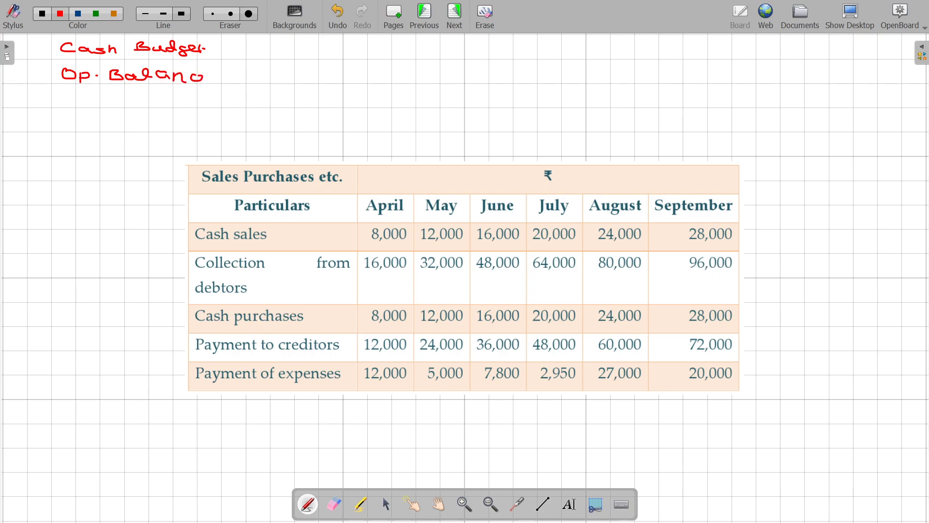
{"action": "left_click_drag", "start_coordinate": [33, 98], "coordinate": [54, 97]}
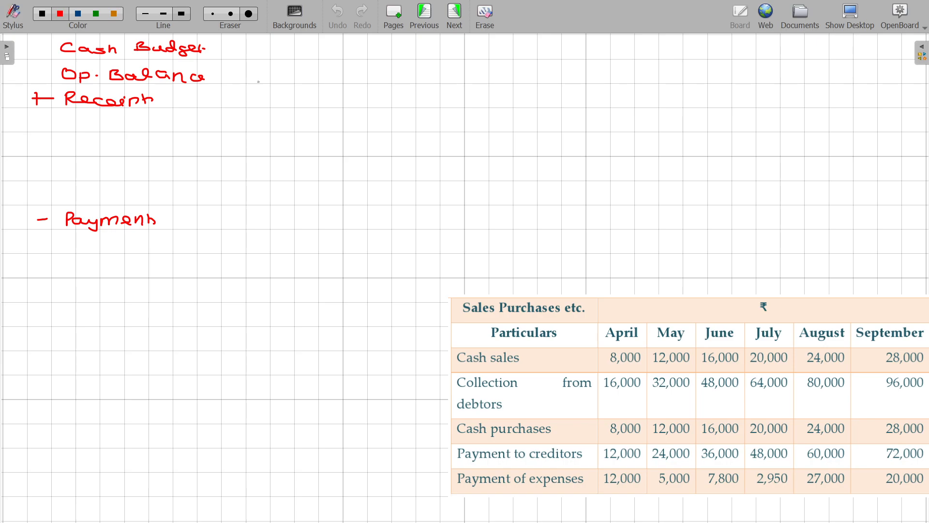
Write underlined month headings Ap to Sep along the Op. Balance row and tick Cash sales.
{"action": "left_click_drag", "start_coordinate": [274, 80], "coordinate": [286, 67]}
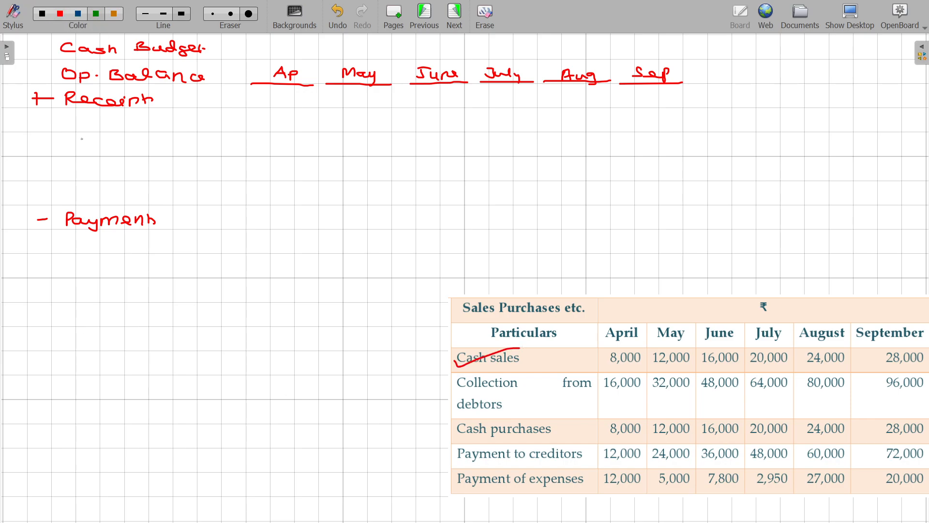
Write the Cash sales row in green with monthly amounts starting 12000.
{"action": "left_click_drag", "start_coordinate": [59, 123], "coordinate": [95, 123]}
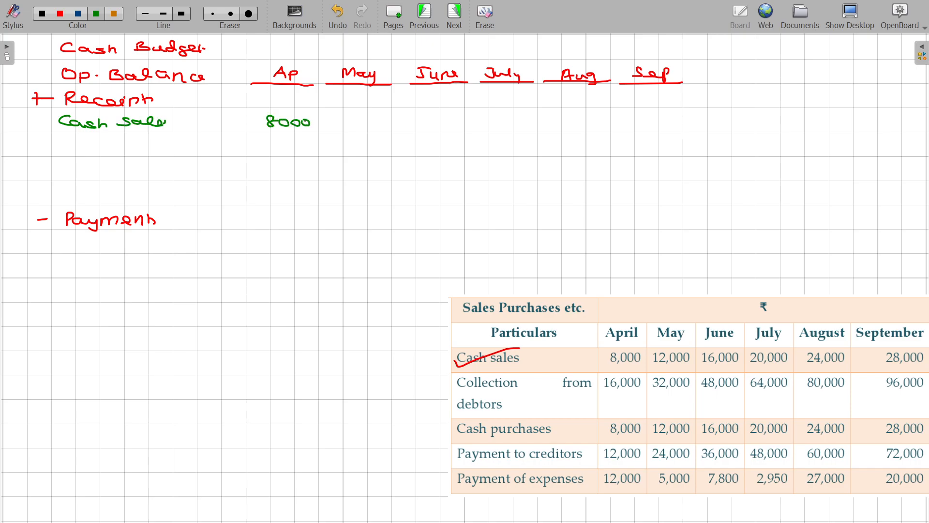
{"action": "type", "text": "12"}
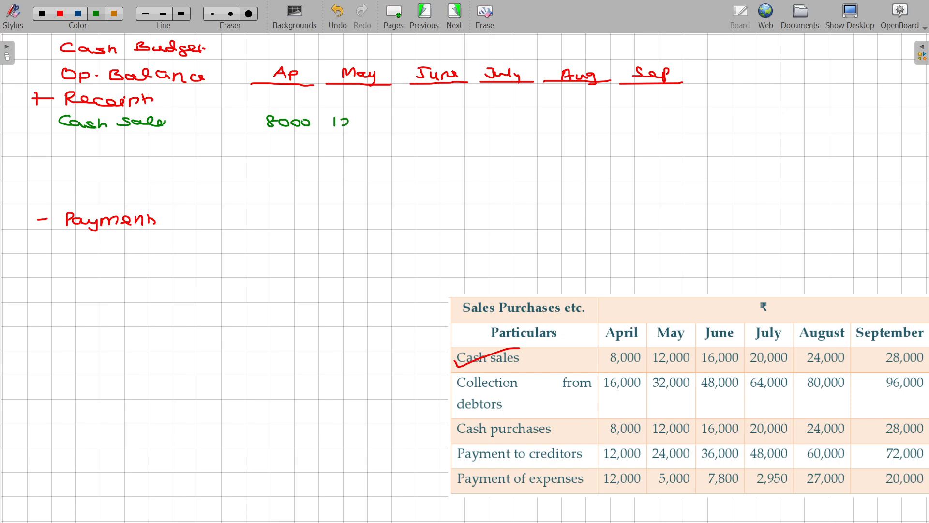
{"action": "type", "text": "12000"}
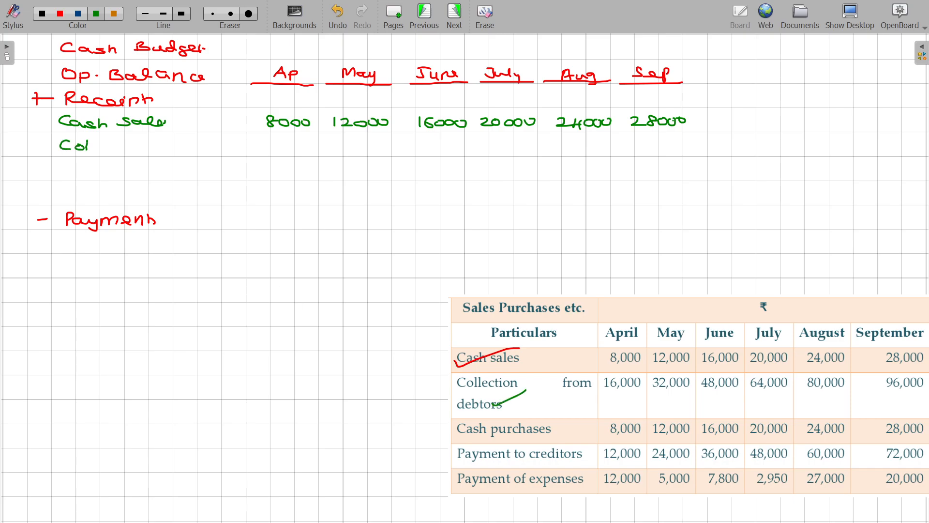
Write the Collect - Drs row with 16000 through 64000 monthly collections.
{"action": "type", "text": "Collect -"}
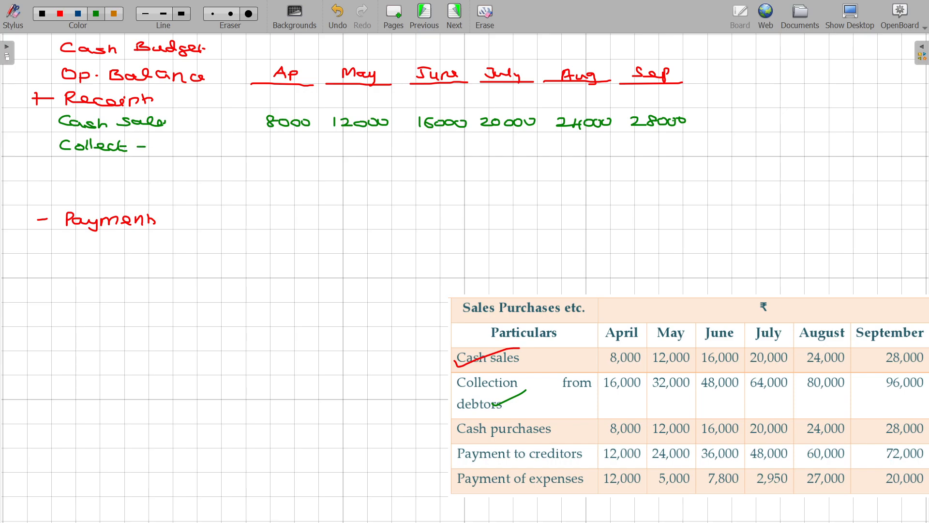
{"action": "left_click_drag", "start_coordinate": [154, 146], "coordinate": [196, 146]}
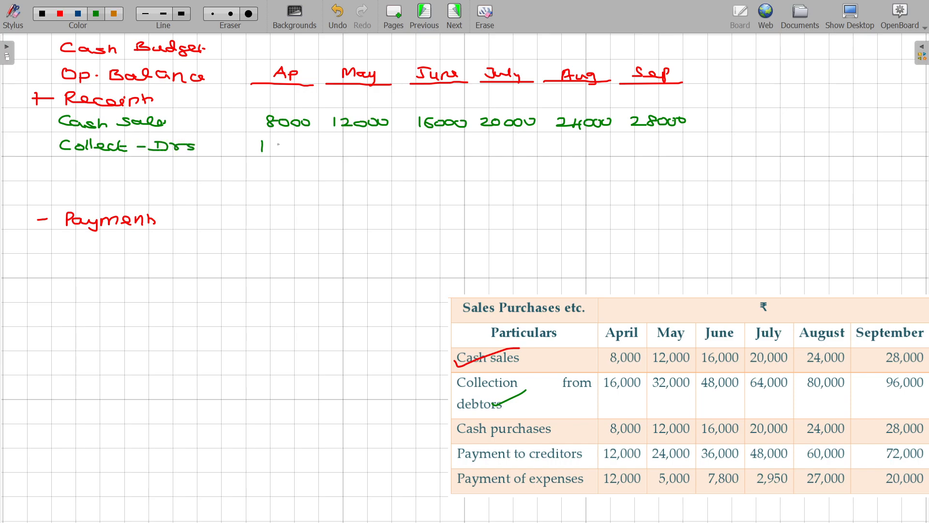
{"action": "type", "text": "16000"}
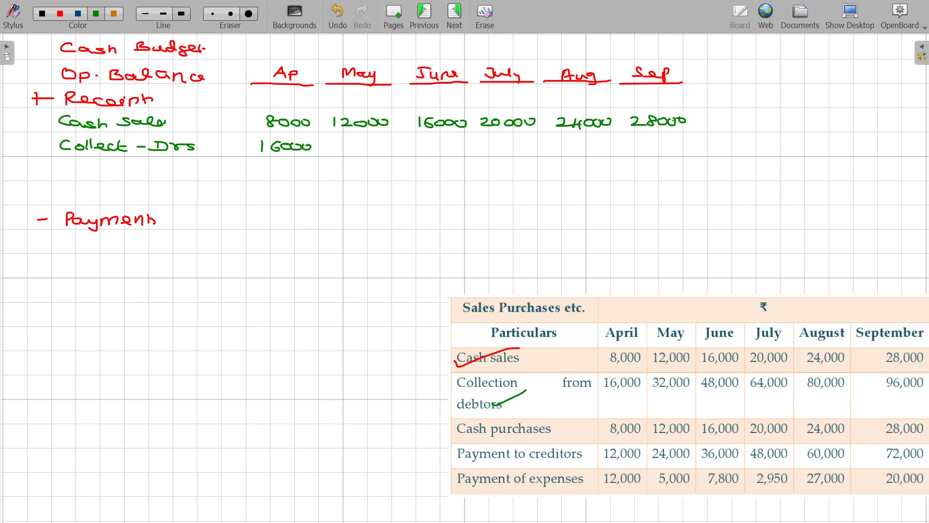
{"action": "left_click_drag", "start_coordinate": [332, 149], "coordinate": [350, 142]}
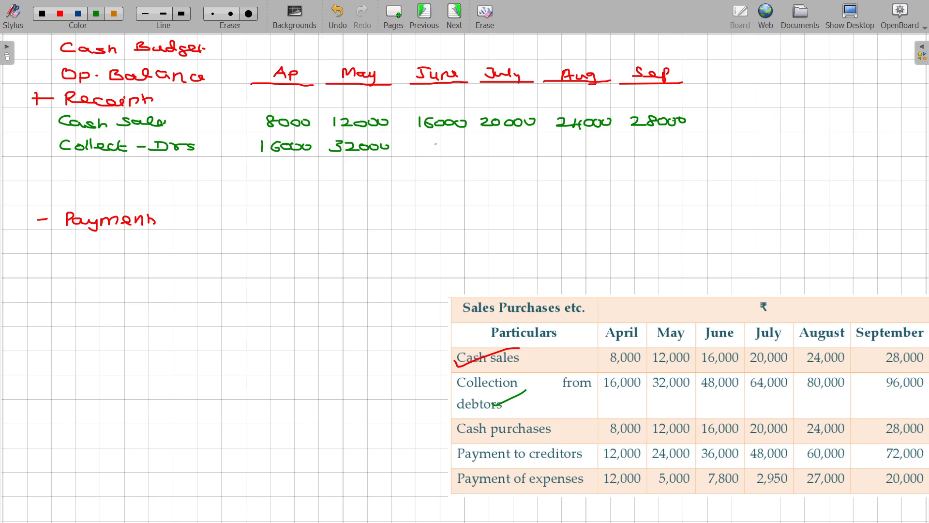
{"action": "left_click_drag", "start_coordinate": [421, 148], "coordinate": [436, 142]}
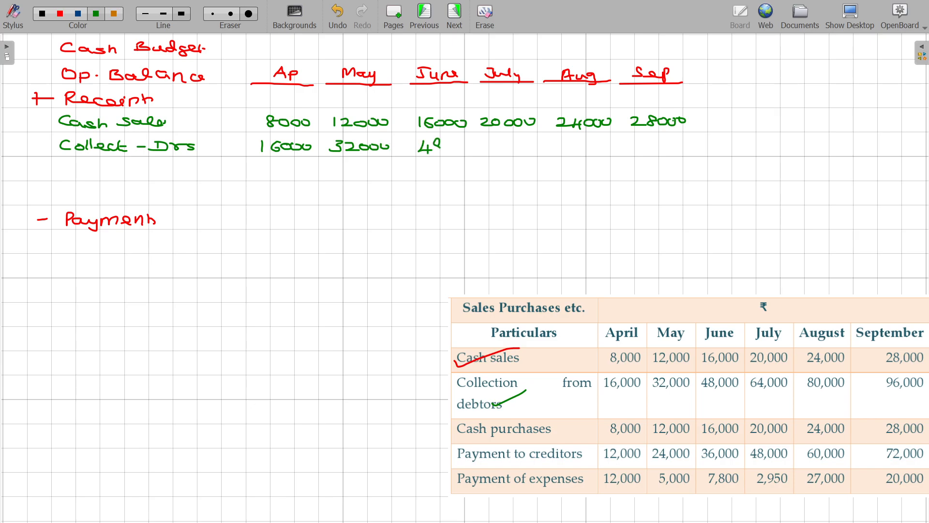
{"action": "type", "text": "8000"}
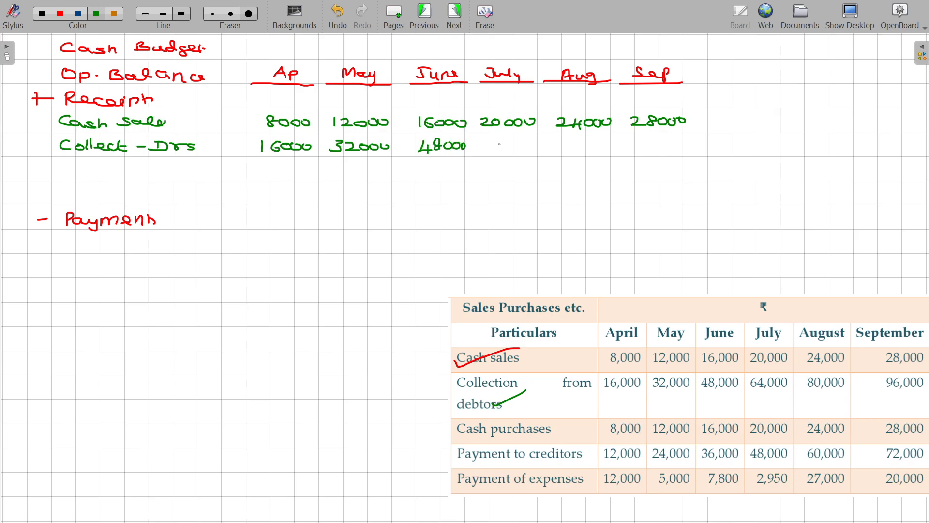
{"action": "type", "text": "64000 80000 96000"}
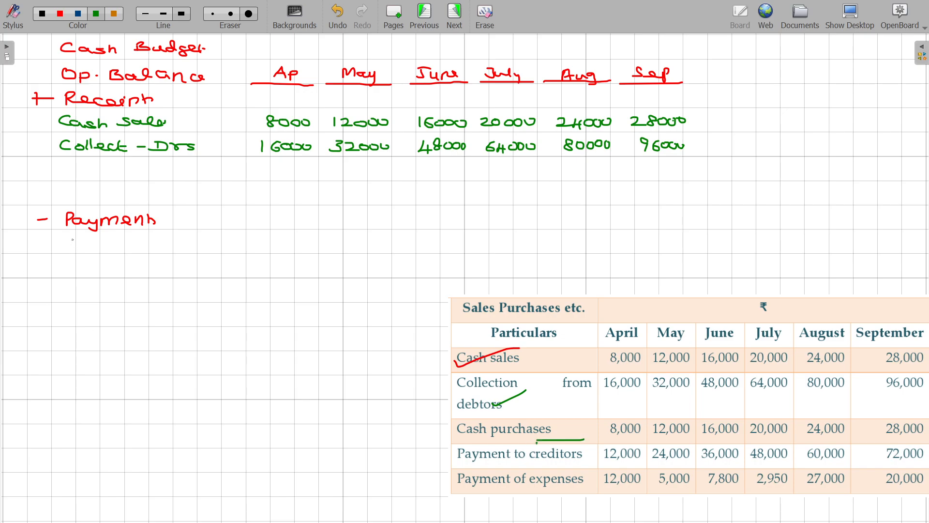
Write the Cash Purch row with its April–September amounts (…000, 16000, 28000).
{"action": "type", "text": "Cash"}
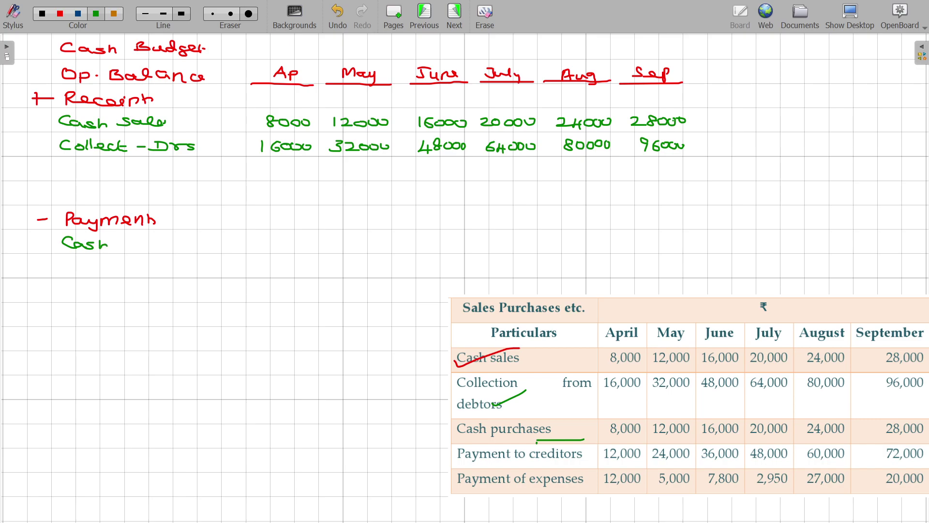
{"action": "type", "text": "Purch"}
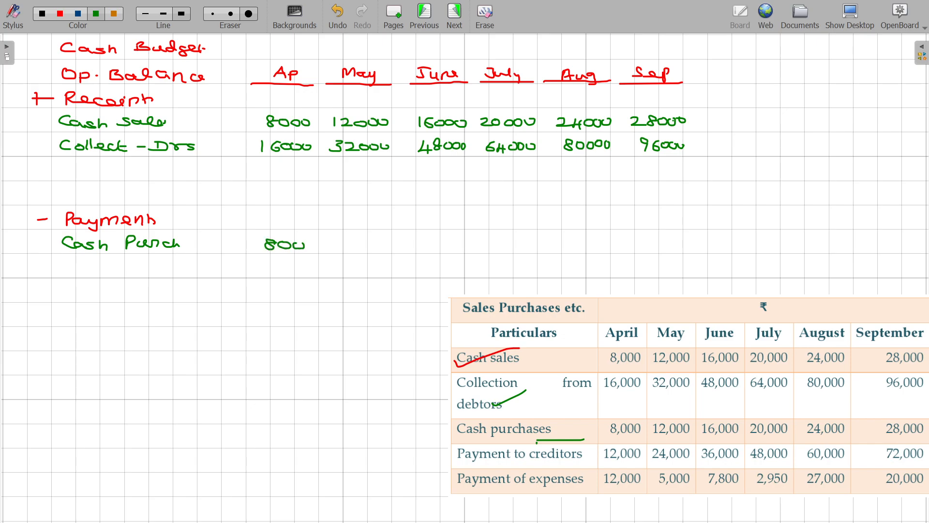
{"action": "type", "text": "0"}
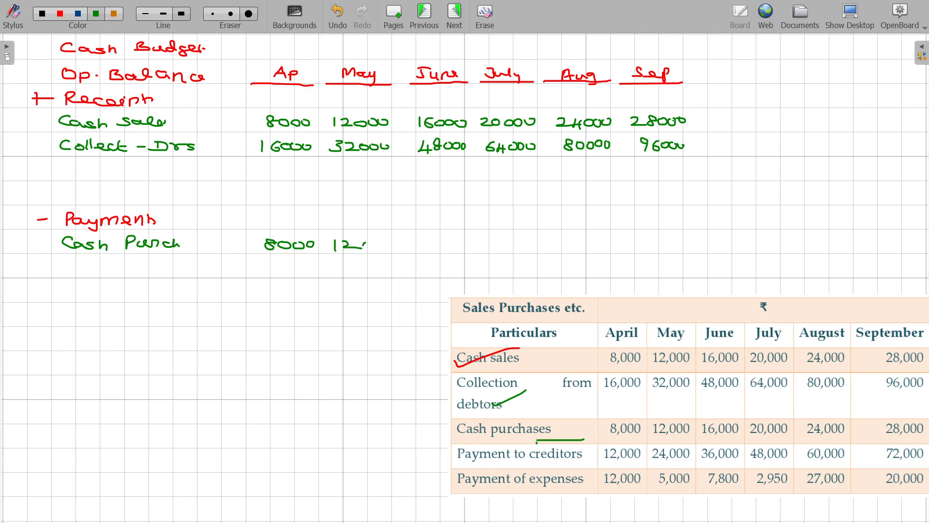
{"action": "type", "text": "000"}
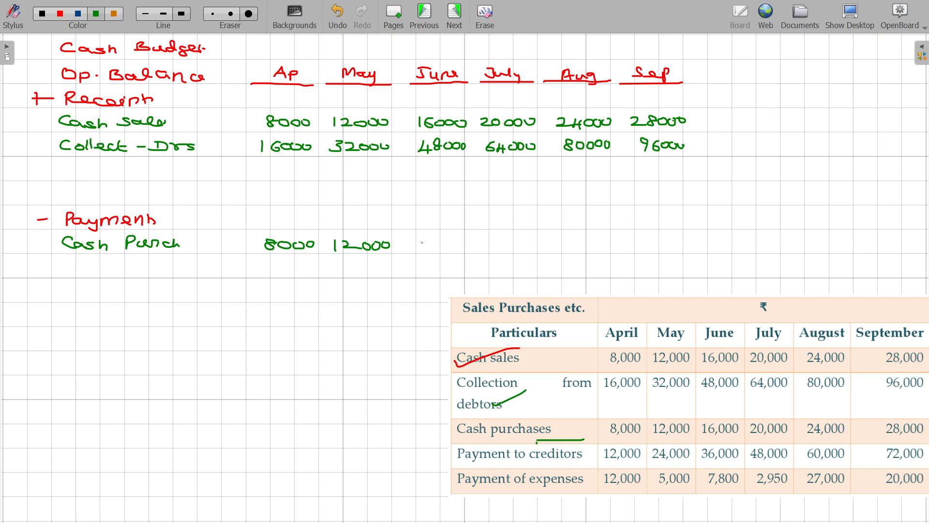
{"action": "type", "text": "1600"}
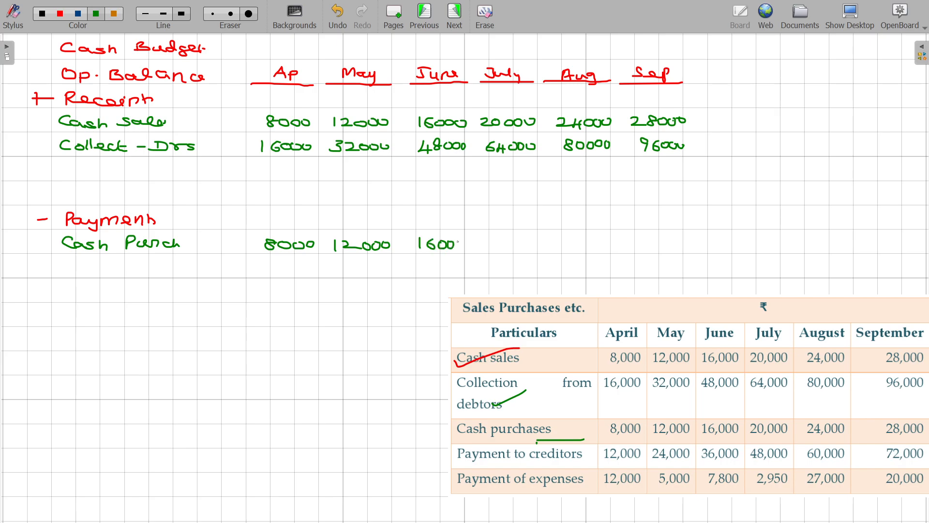
{"action": "type", "text": "0 20000 2400"}
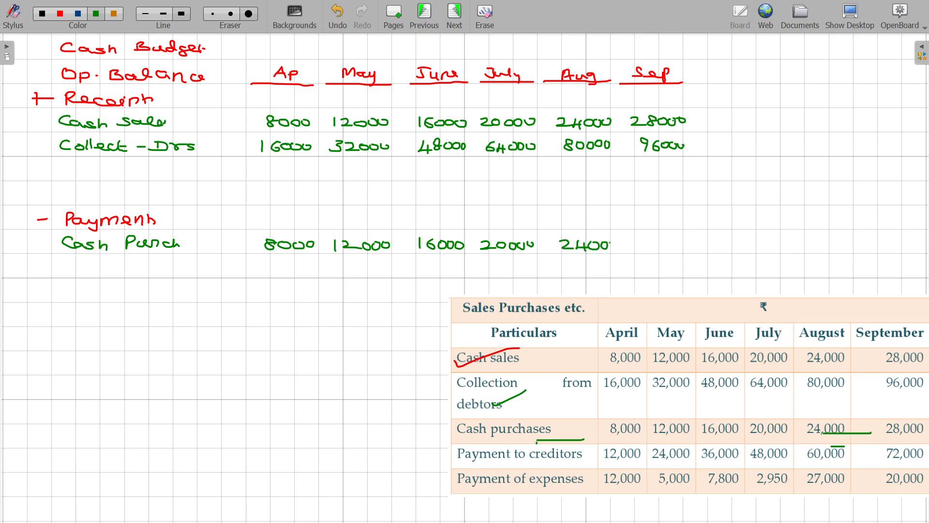
{"action": "type", "text": "28"}
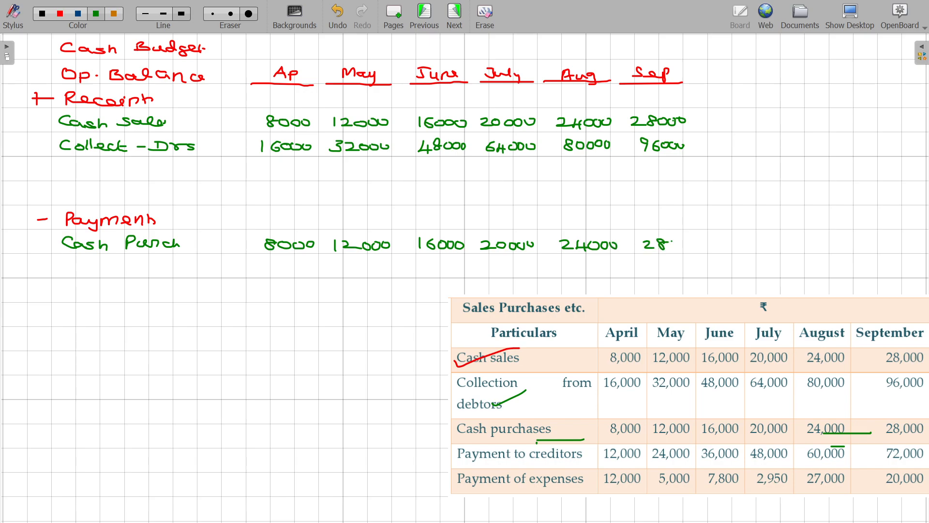
{"action": "type", "text": "000"}
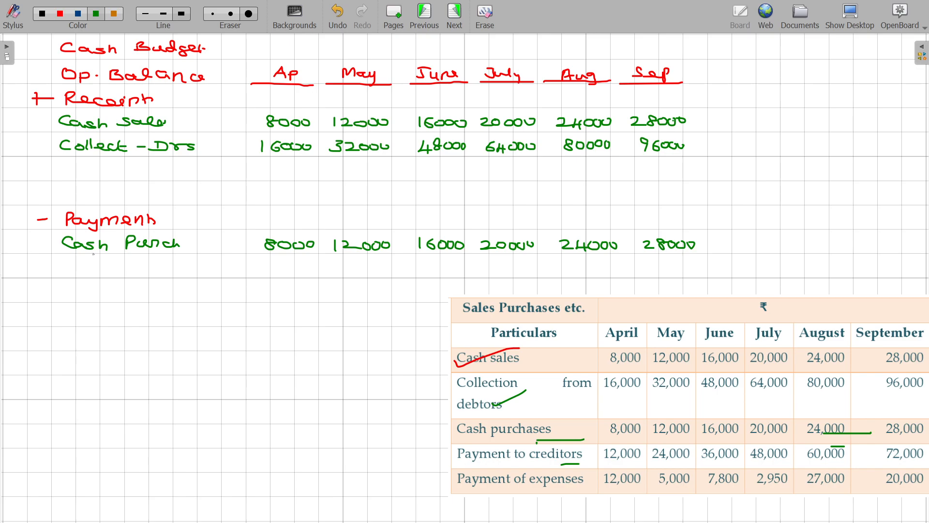
Write the Pay - Crs row with 12000, 24000, 48000, 72000 across the months.
{"action": "left_click", "coordinate": [69, 265]}
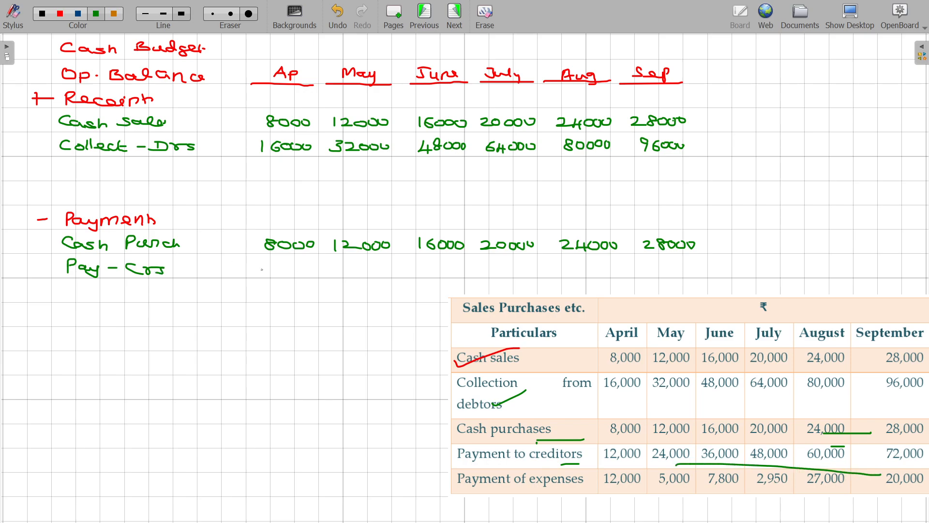
{"action": "type", "text": "12000"}
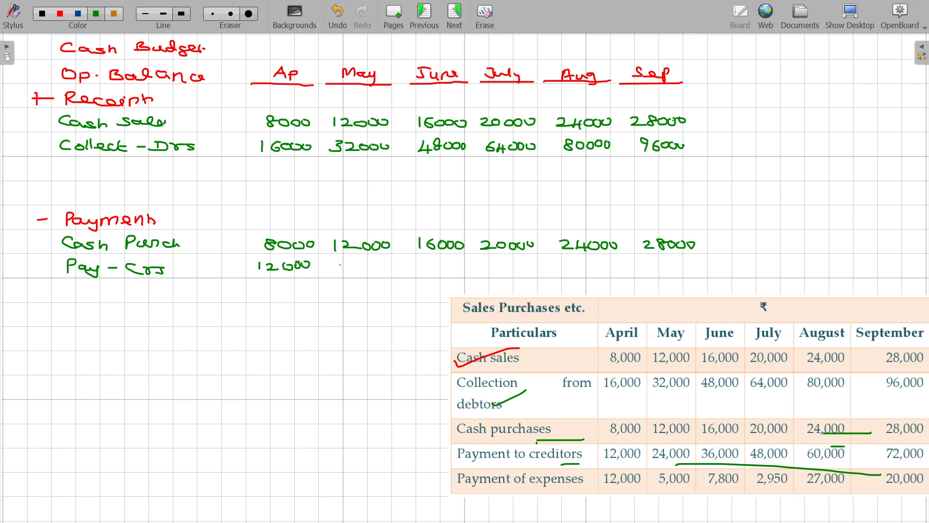
{"action": "type", "text": "24000 36000"}
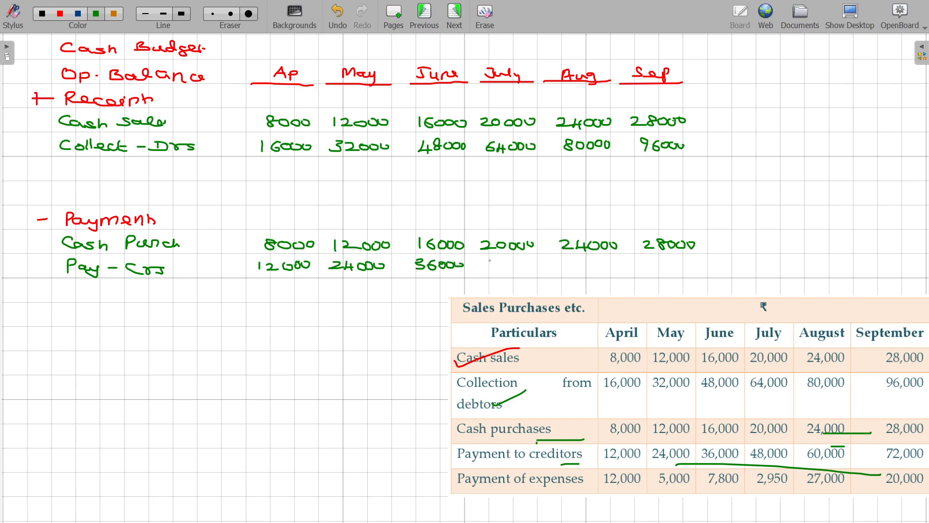
{"action": "type", "text": "480"}
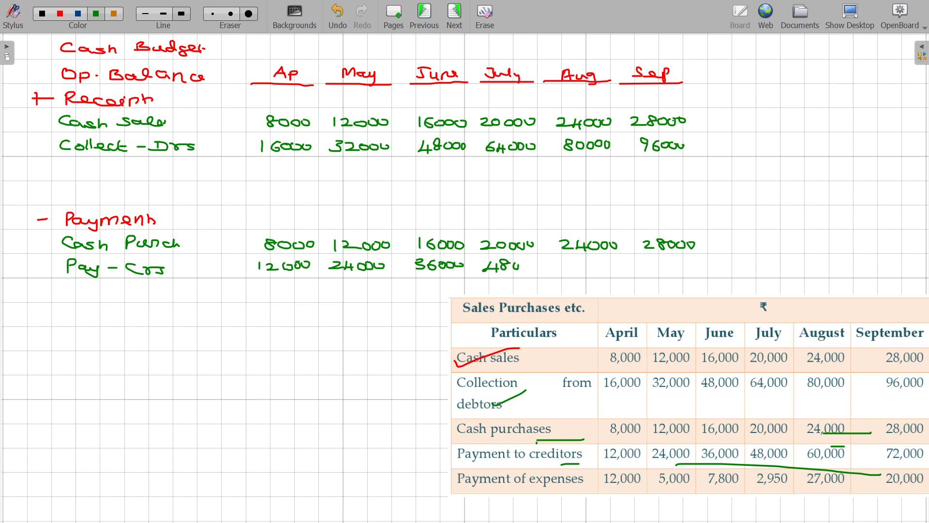
{"action": "type", "text": "000"}
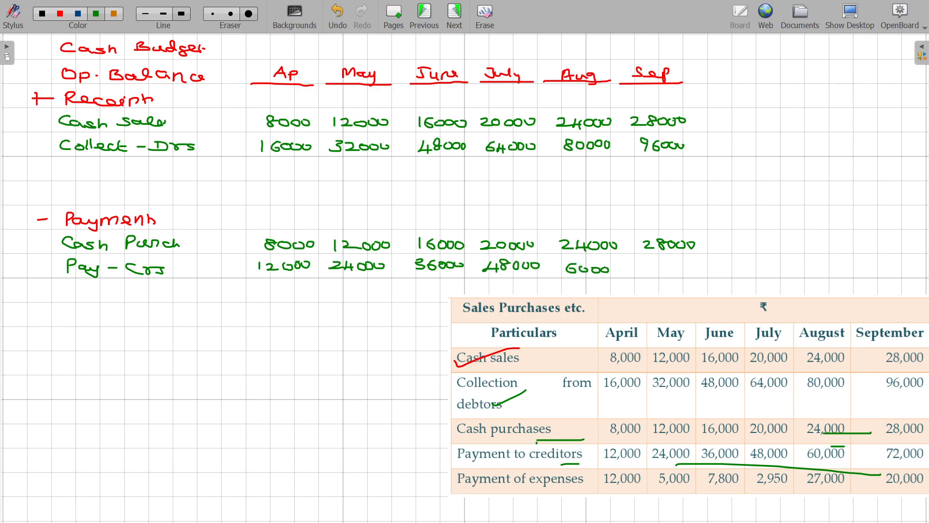
{"action": "type", "text": "72"}
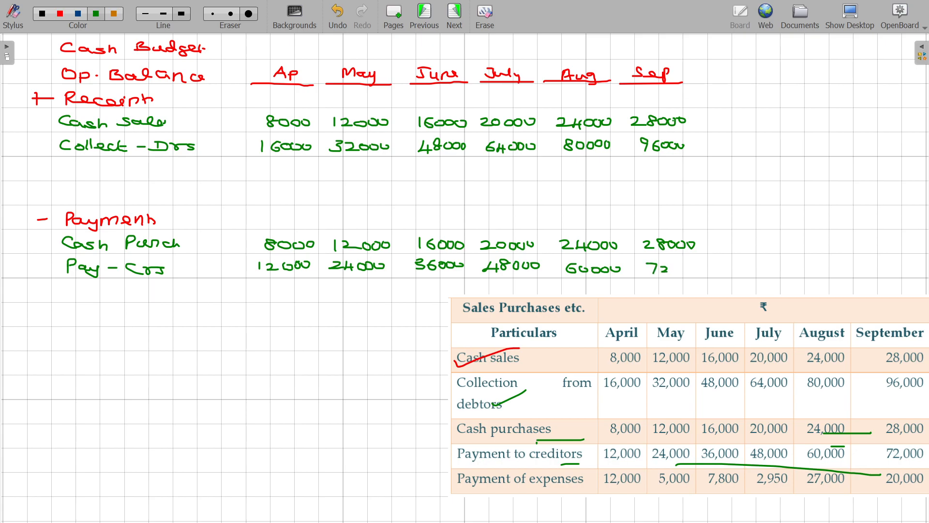
{"action": "type", "text": "000"}
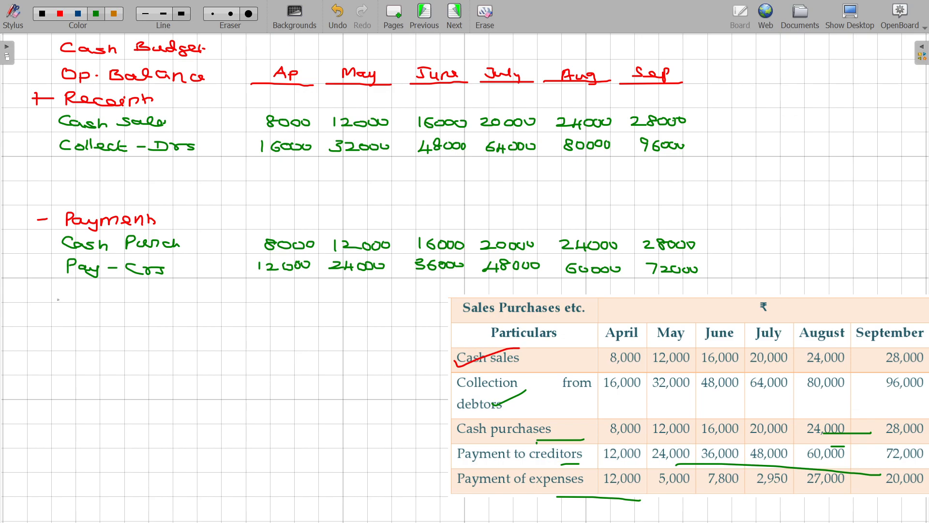
Write the Pay - Exp row with monthly expense payments including 78… and 27000.
{"action": "type", "text": "Pa"}
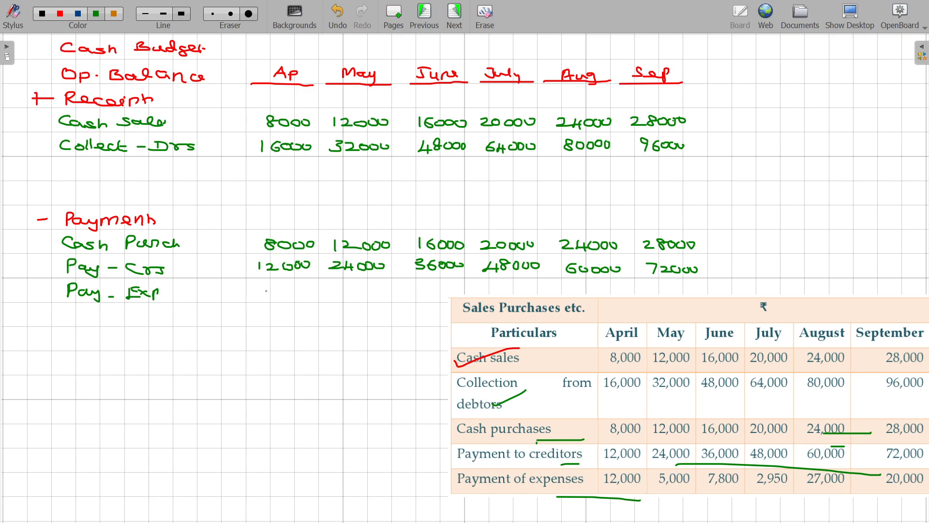
{"action": "left_click", "coordinate": [386, 504]}
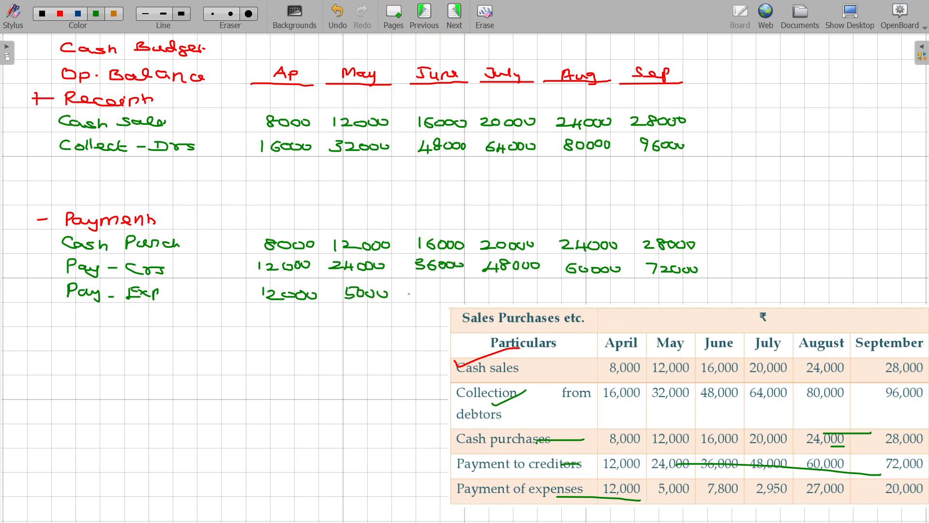
{"action": "type", "text": "78"}
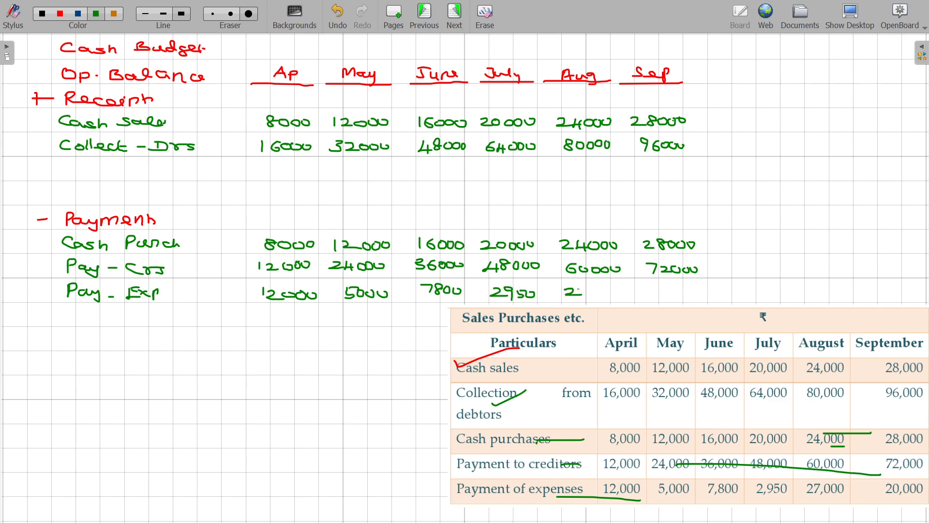
{"action": "type", "text": "27000 20000"}
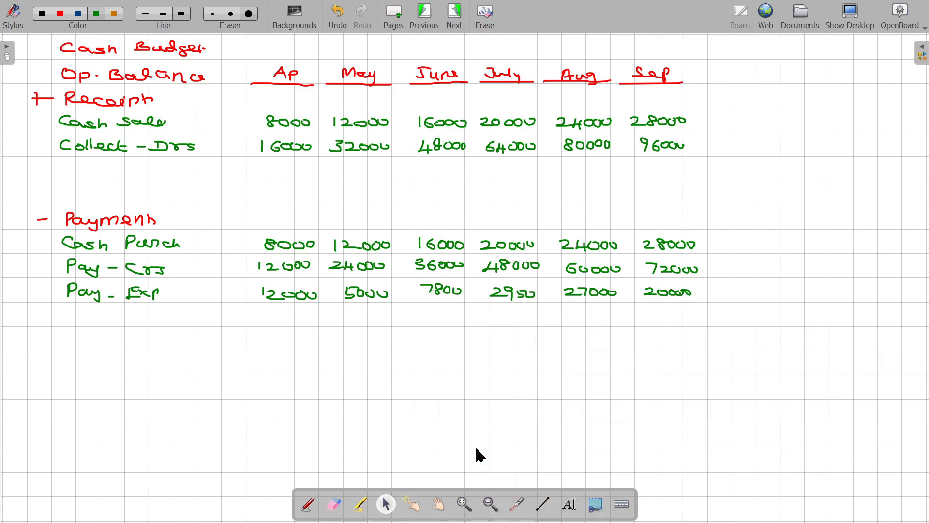
Check the question page, then arrow Op. Balance to April and write the 10000 opening balance.
{"action": "left_click", "coordinate": [454, 13]}
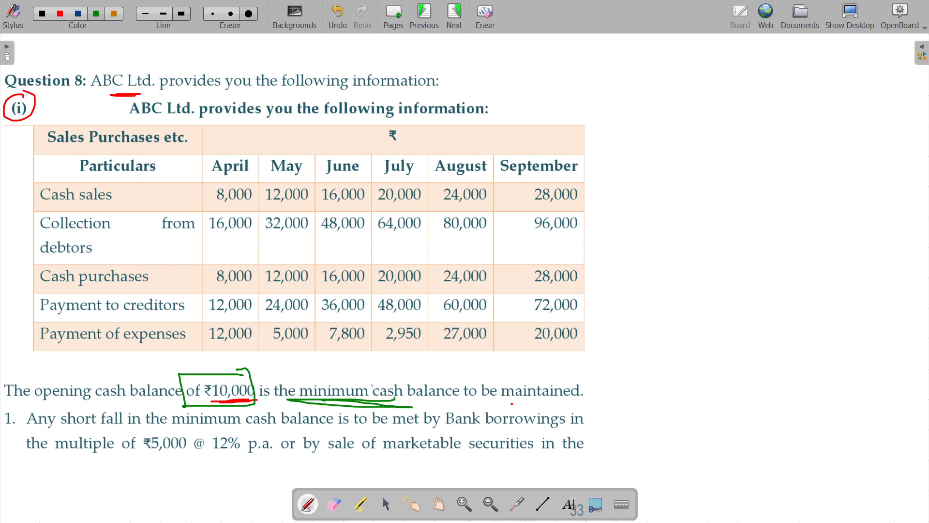
{"action": "left_click", "coordinate": [454, 14]}
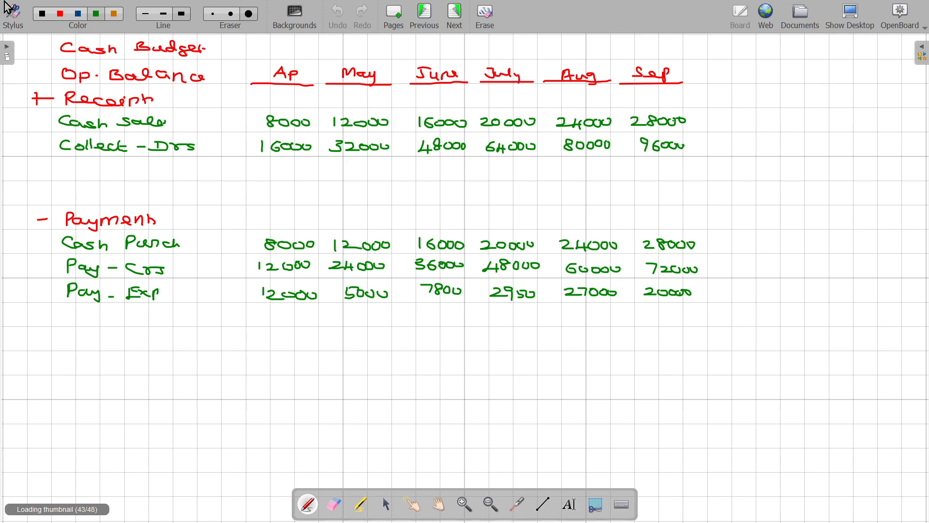
{"action": "left_click", "coordinate": [265, 98]}
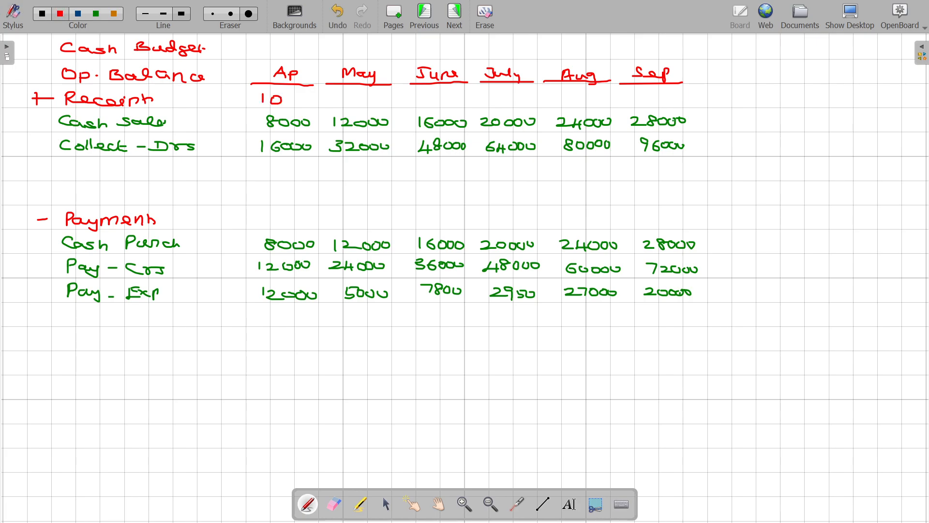
{"action": "left_click", "coordinate": [337, 12]}
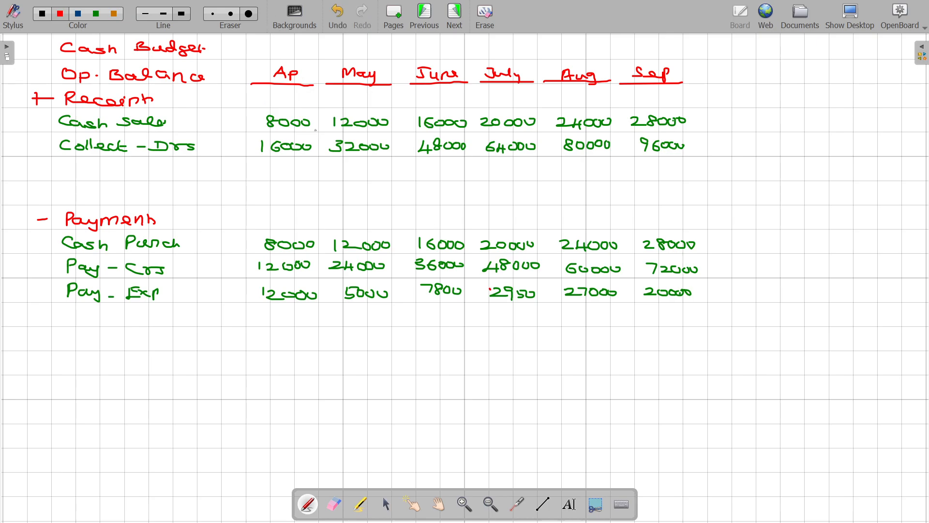
{"action": "left_click_drag", "start_coordinate": [207, 80], "coordinate": [261, 92]}
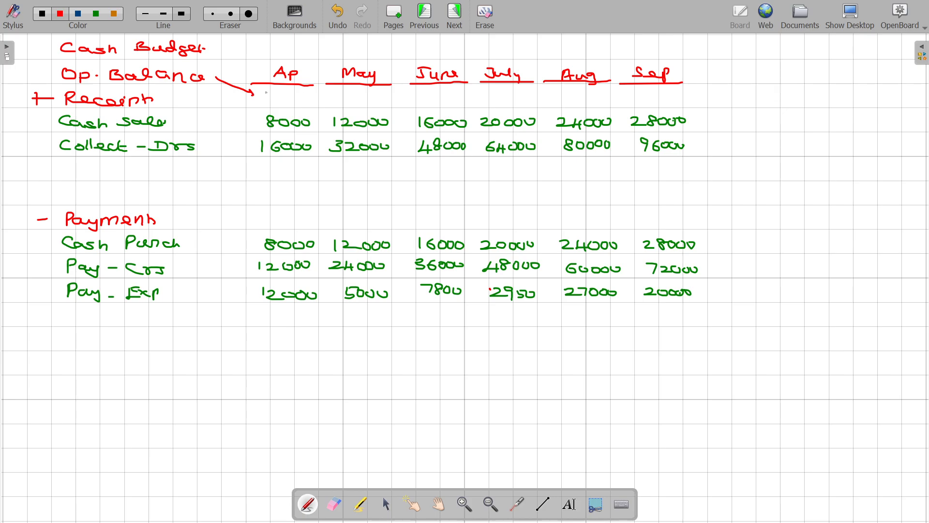
{"action": "type", "text": "1000"}
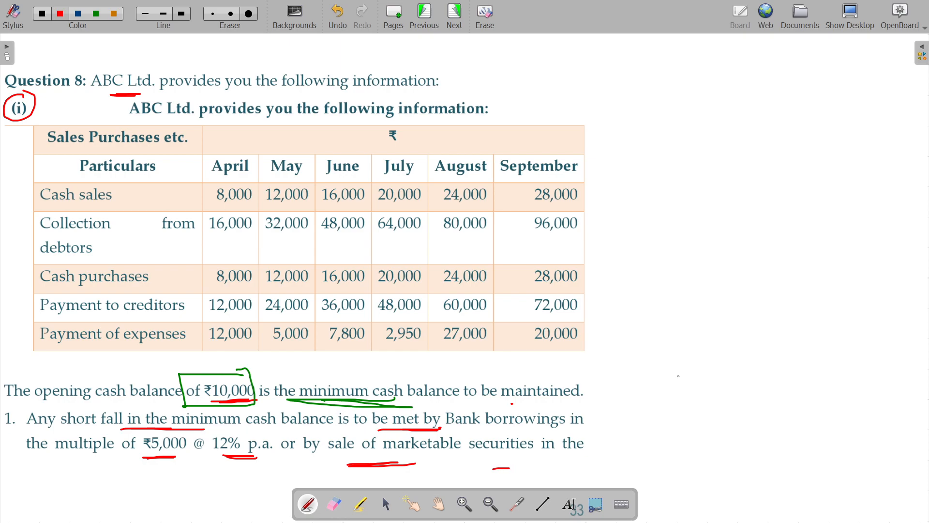
Write margin notes: Shortage, Loan [5000] [12% pa], Mkt Sec [10,000], Surplus.
{"action": "type", "text": "Sho"}
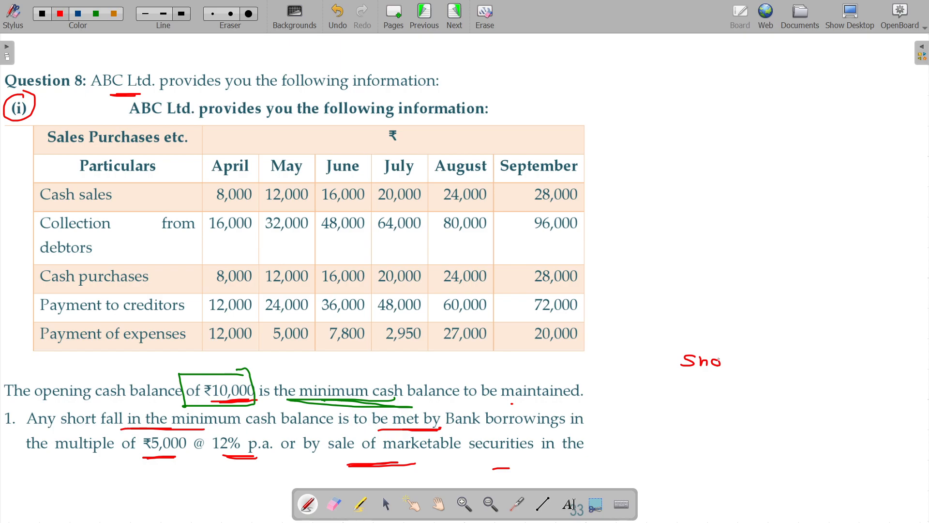
{"action": "type", "text": "rtage"}
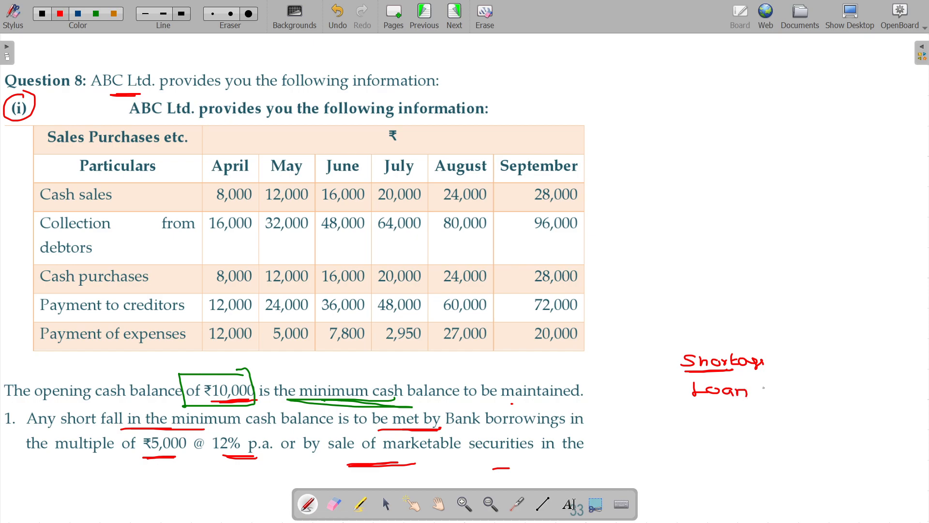
{"action": "type", "text": "5000"}
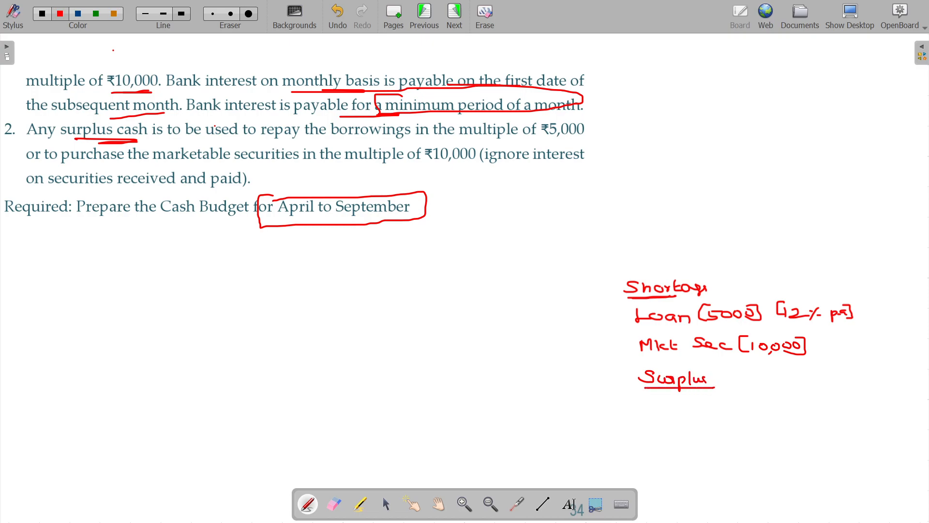
Bracket the receipt and payment rows on page 33, then move to the budget grid page.
{"action": "left_click", "coordinate": [717, 385]}
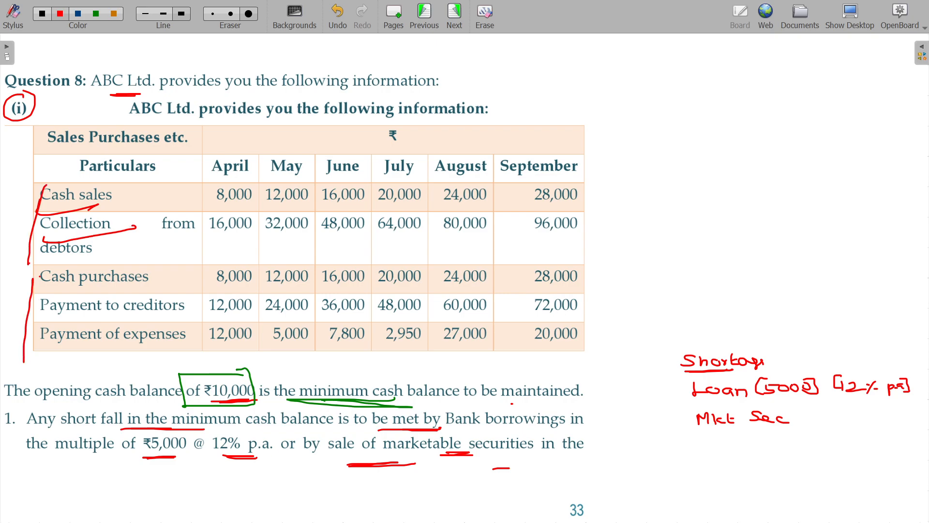
{"action": "left_click", "coordinate": [454, 15]}
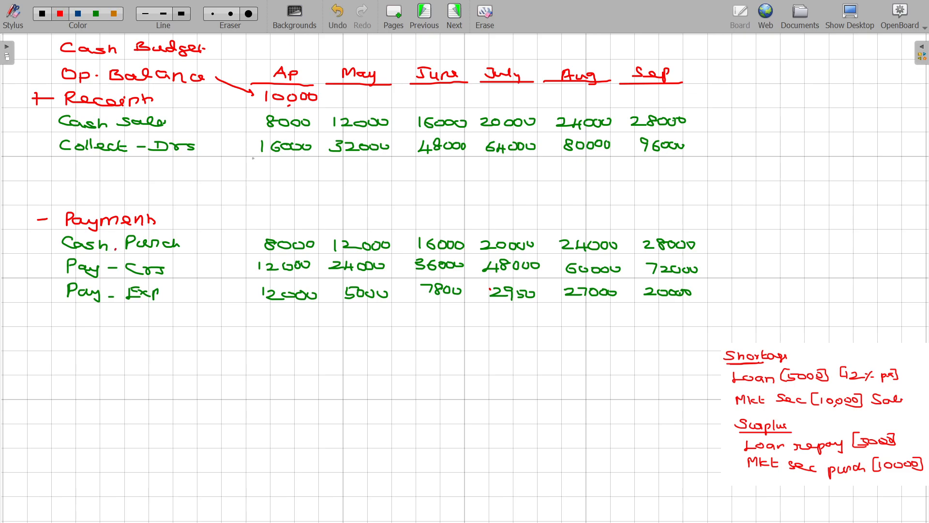
Write April receipts 34000, payments 32000, Bal 2000 and start the Loan row.
{"action": "left_click_drag", "start_coordinate": [252, 158], "coordinate": [313, 178]}
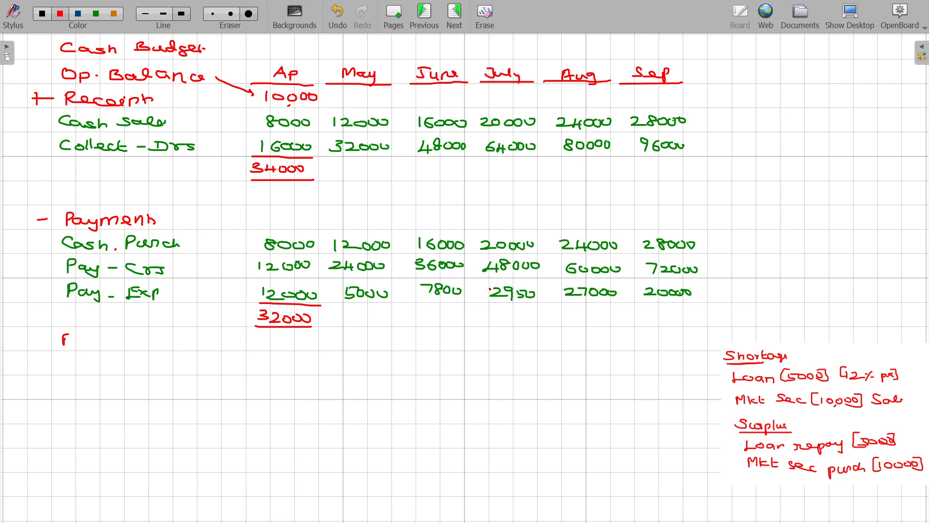
{"action": "type", "text": "Bal 2000"}
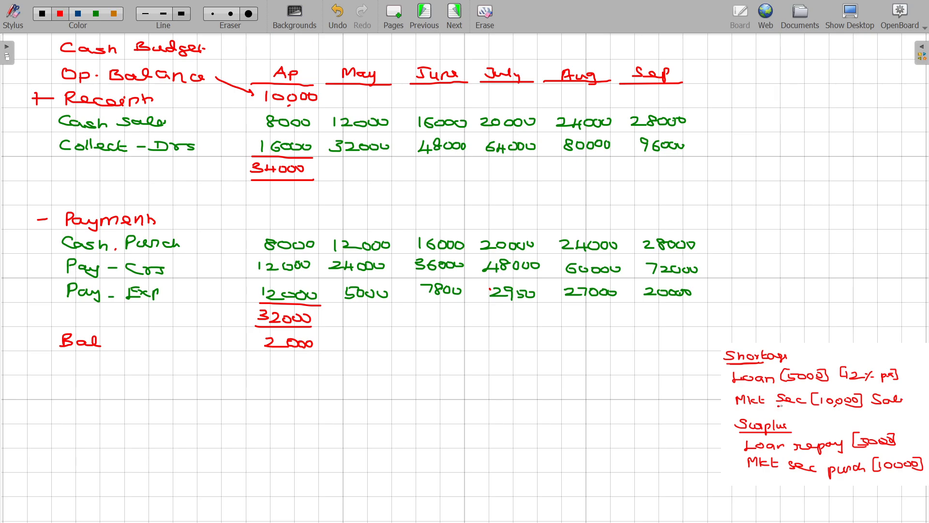
{"action": "left_click", "coordinate": [61, 358]}
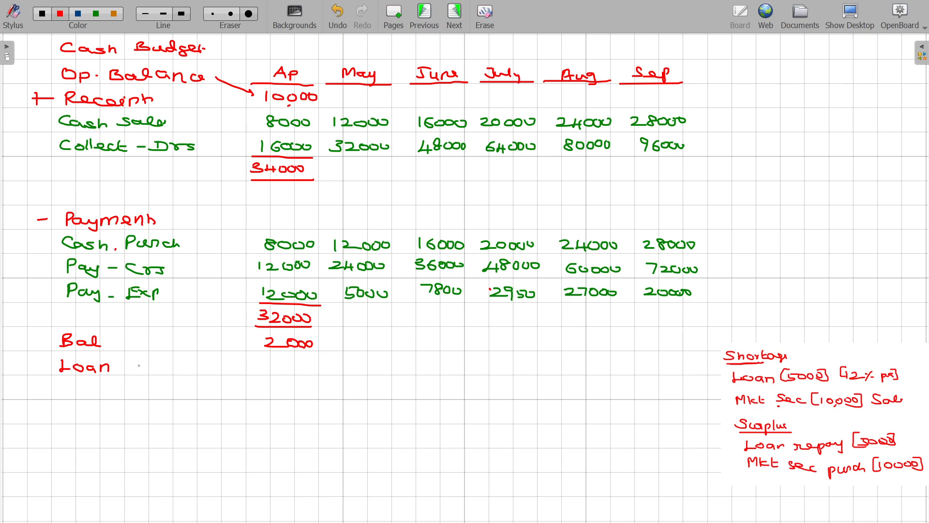
Write April's Loan 10000 and Cl. Bal 12000, then May's opening 12000 and receipts 56000.
{"action": "type", "text": "10"}
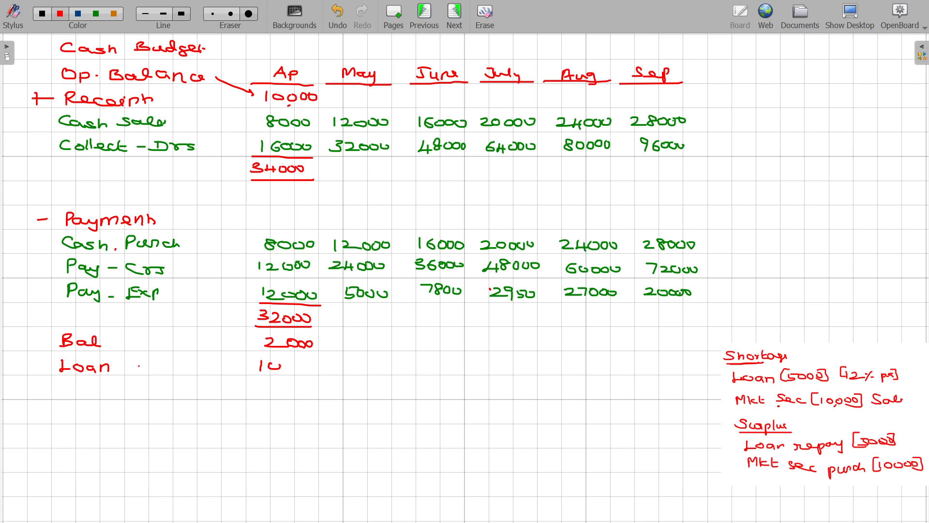
{"action": "type", "text": "000"}
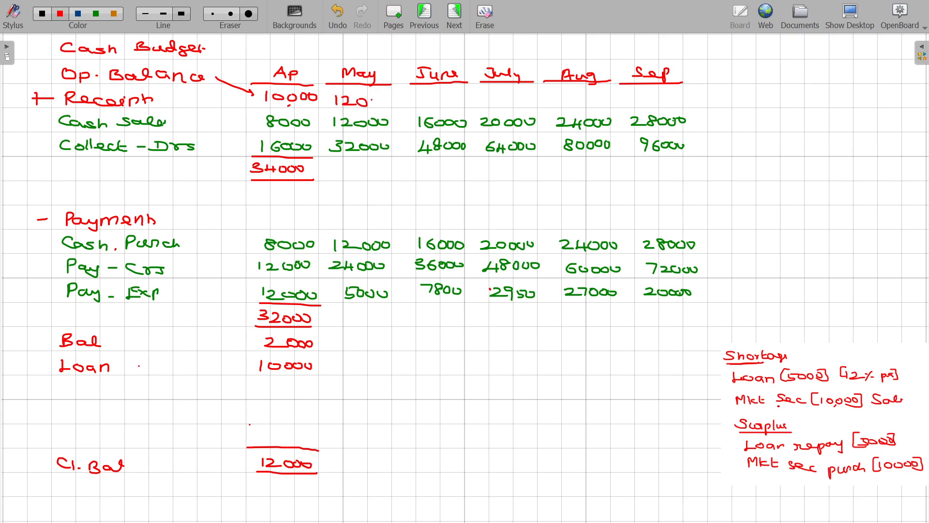
{"action": "type", "text": "12000"}
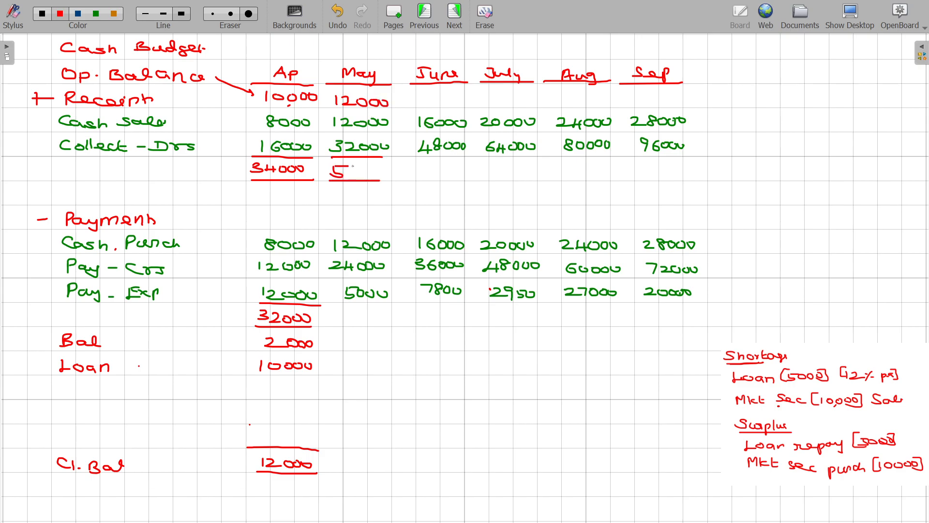
{"action": "type", "text": "56000"}
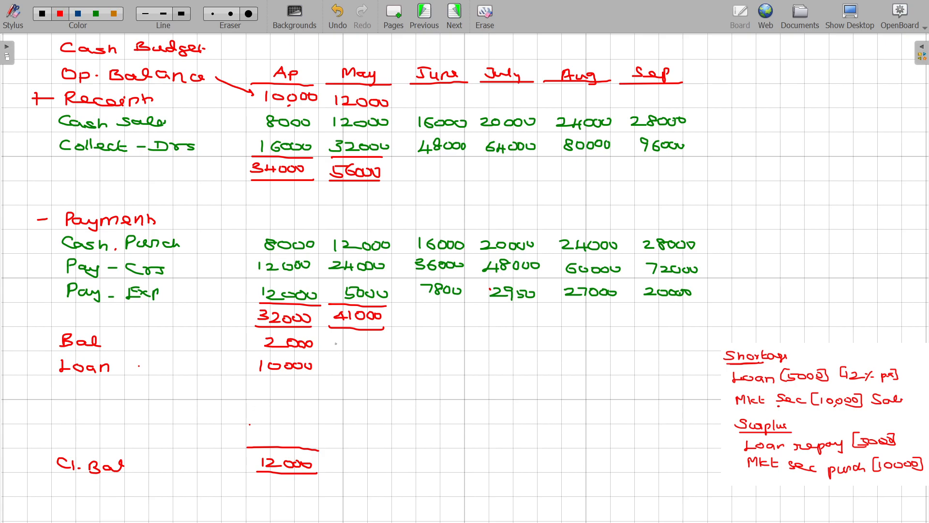
Write May's 15000 balance, the Int paid row with (100) and closing balance 14900.
{"action": "type", "text": "14"}
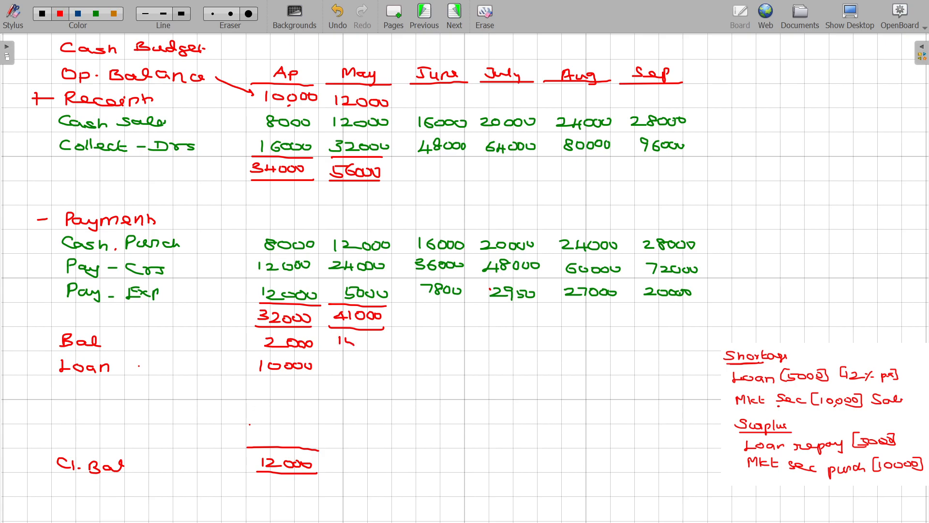
{"action": "type", "text": "15000"}
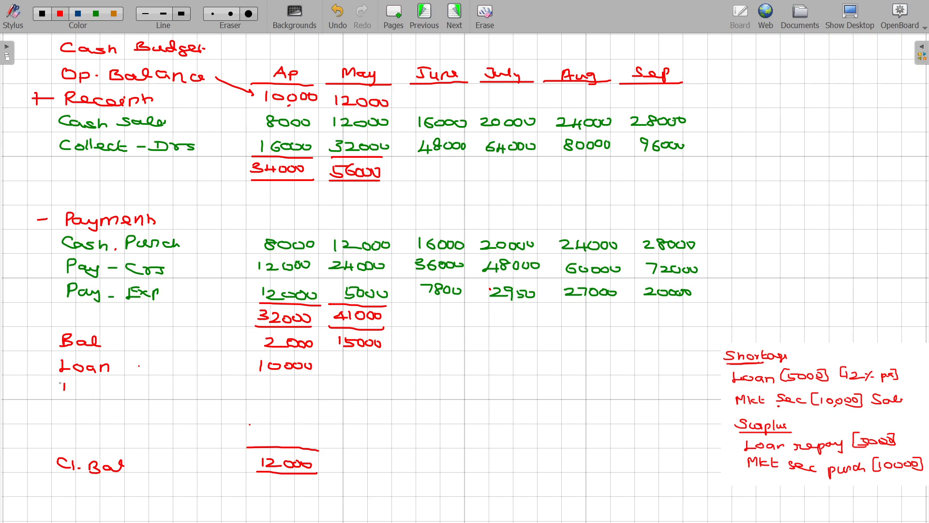
{"action": "type", "text": "Int p"}
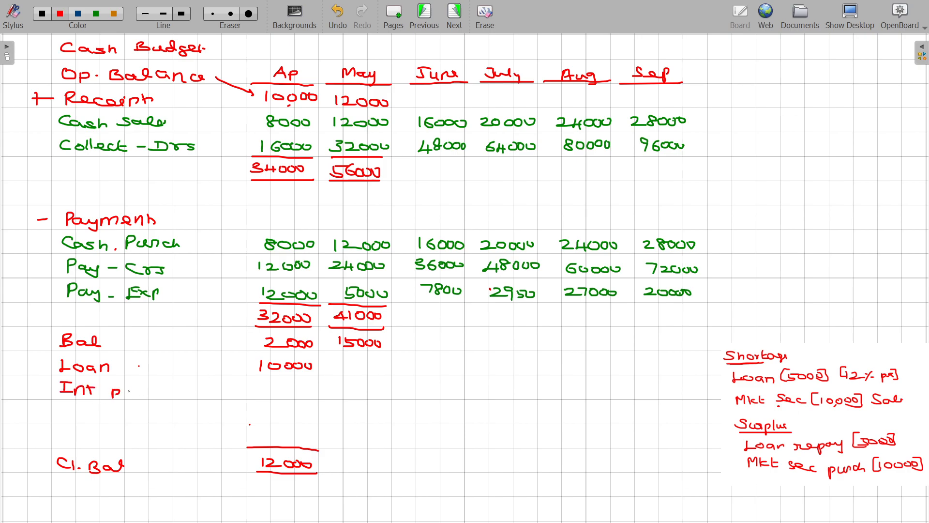
{"action": "type", "text": "aid"}
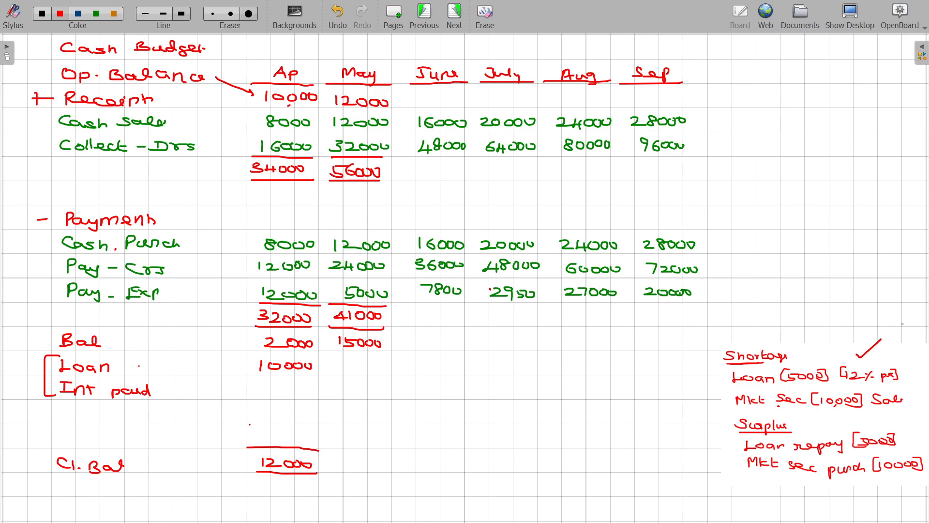
{"action": "mouse_move", "coordinate": [503, 370]}
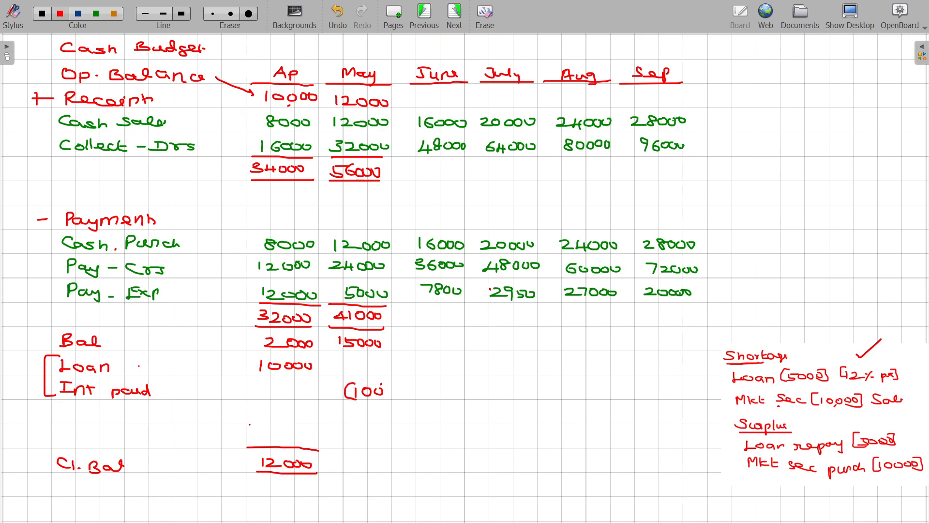
{"action": "left_click", "coordinate": [383, 390]}
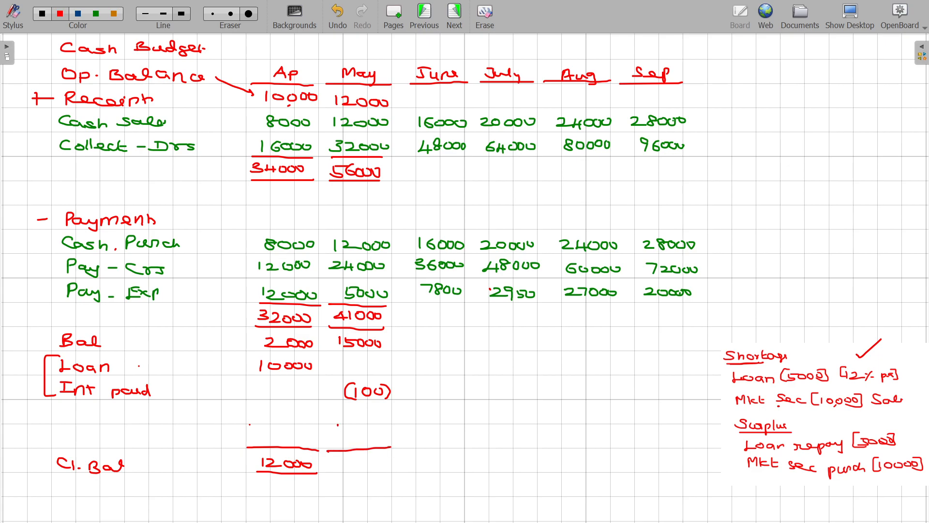
{"action": "left_click", "coordinate": [335, 463]}
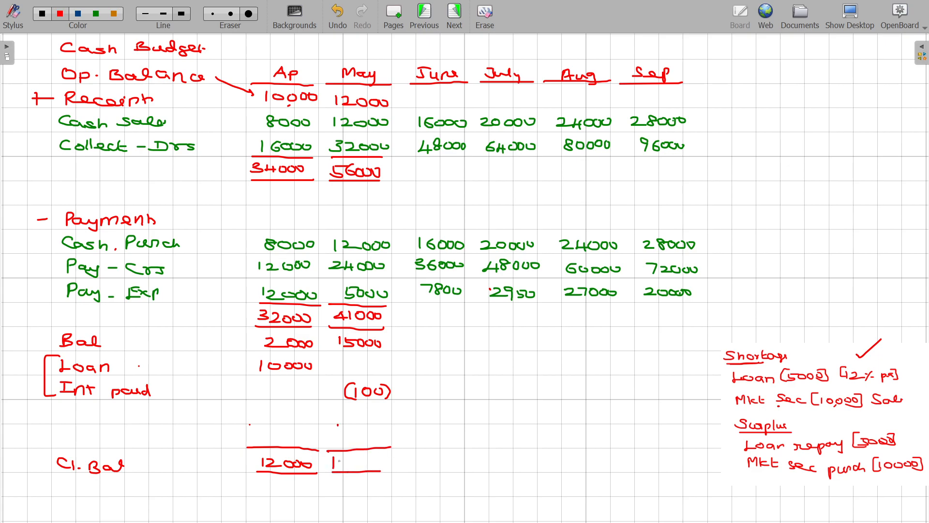
{"action": "type", "text": "14900"}
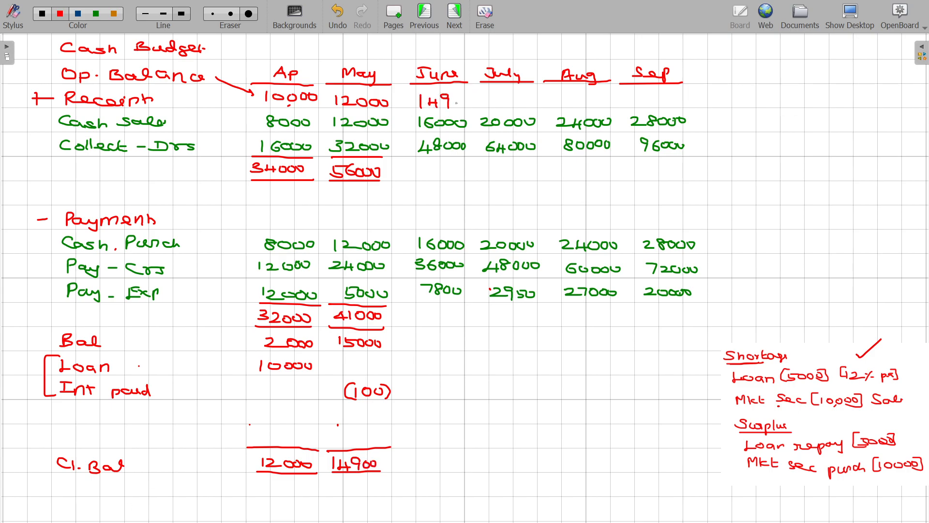
Write June's remaining payment figures, including 14900 and 900, above the totals line.
{"action": "type", "text": "14900"}
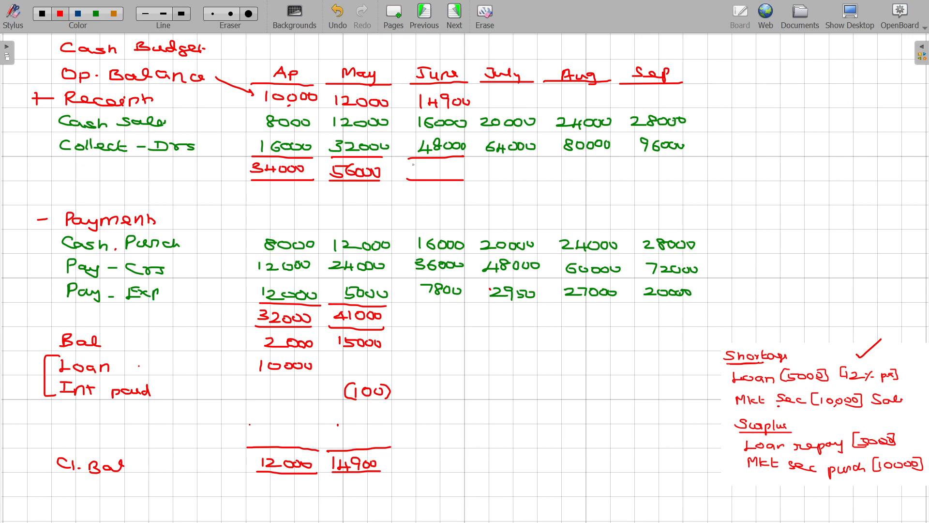
{"action": "type", "text": "78"}
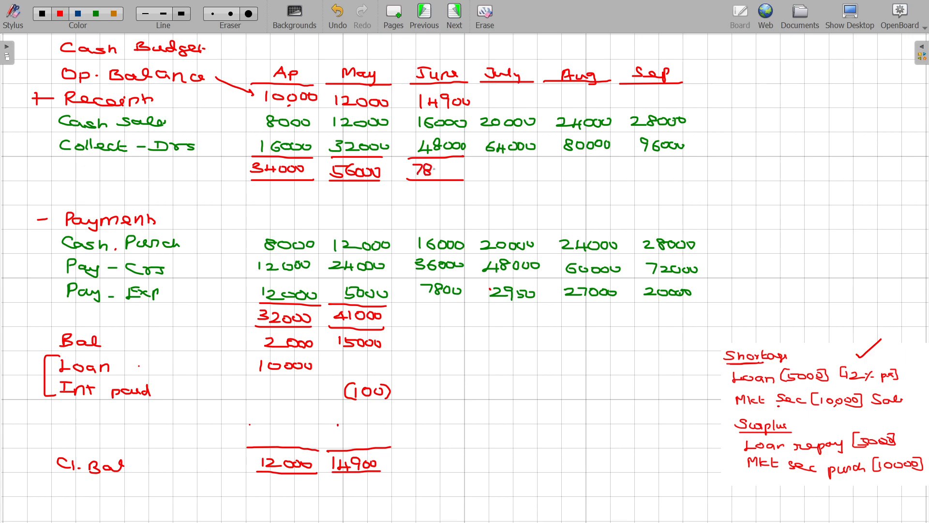
{"action": "type", "text": "900"}
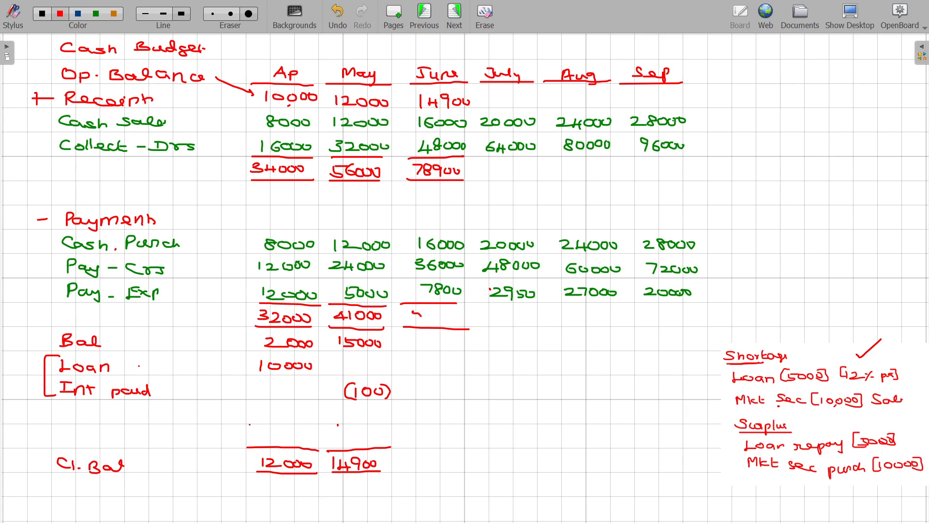
Total June's payments at 59800 and start the June balance figure in the Bal row.
{"action": "type", "text": "5980"}
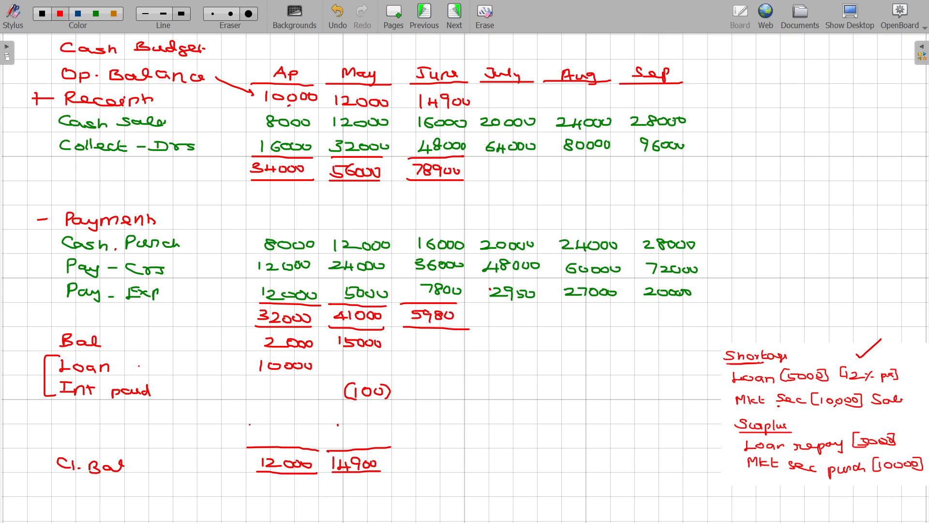
{"action": "left_click", "coordinate": [459, 314]}
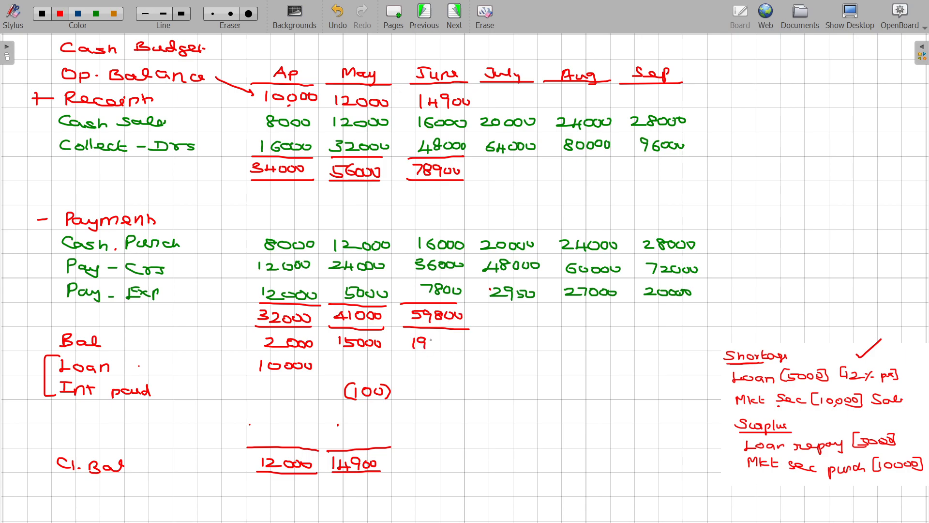
{"action": "type", "text": "100"}
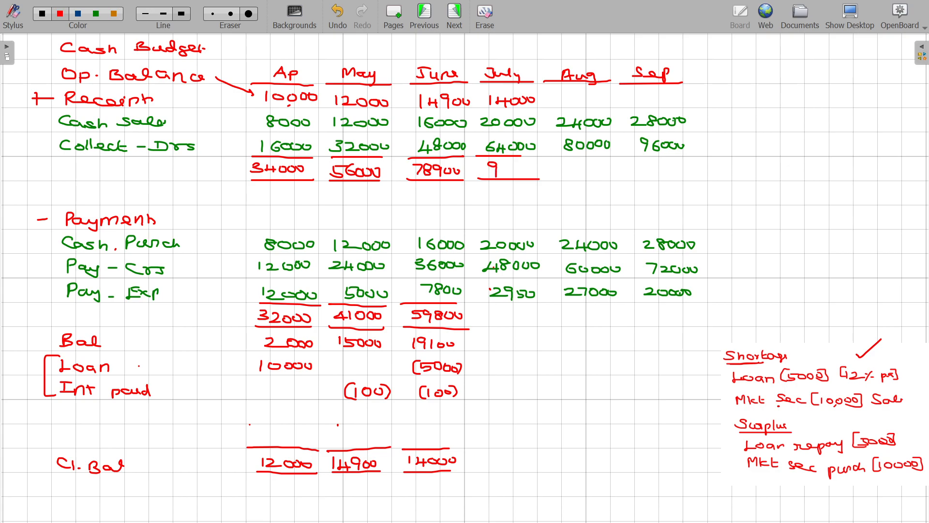
Write July's receipts total 98000 and begin the July balance 27050 beneath the payments.
{"action": "type", "text": "98000"}
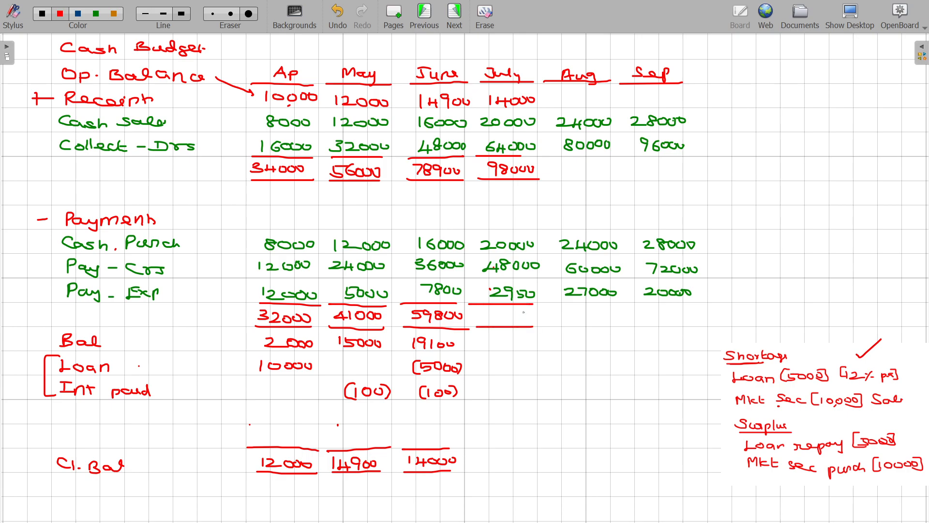
{"action": "type", "text": "27"}
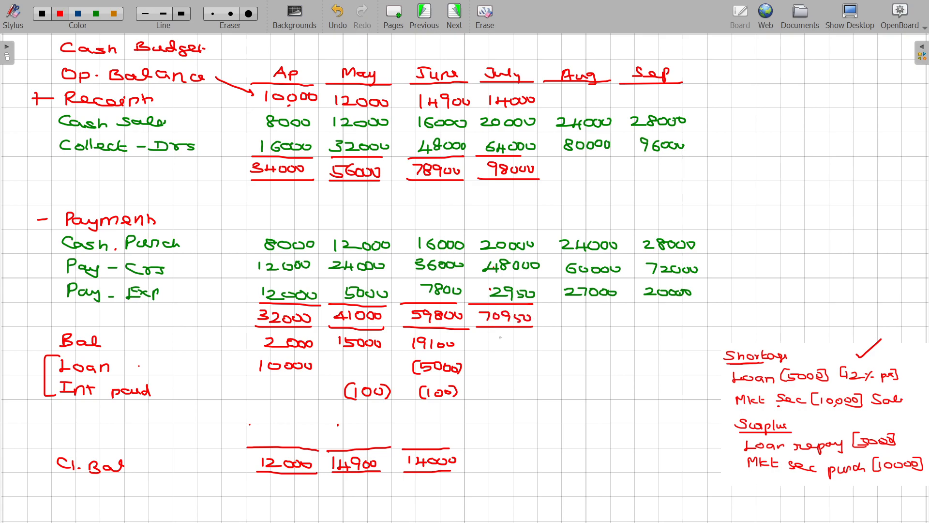
{"action": "type", "text": "2"}
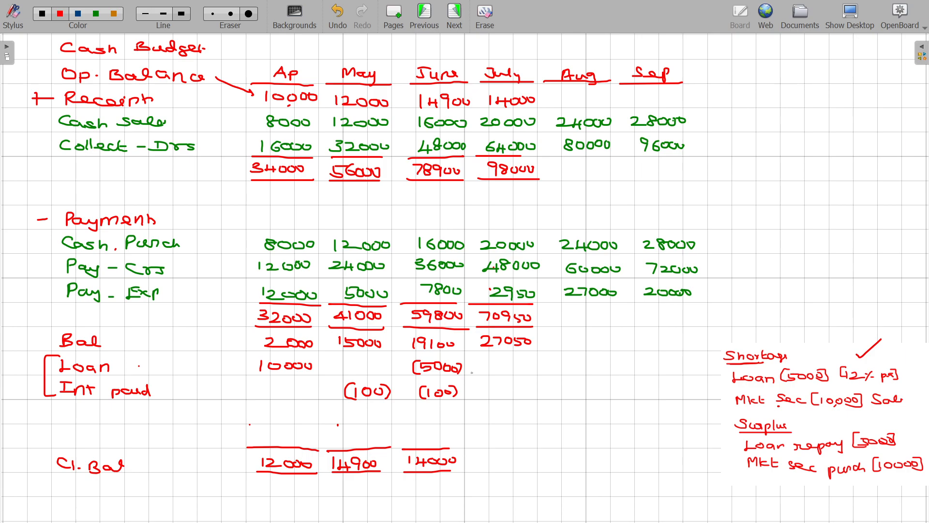
{"action": "left_click", "coordinate": [514, 390]}
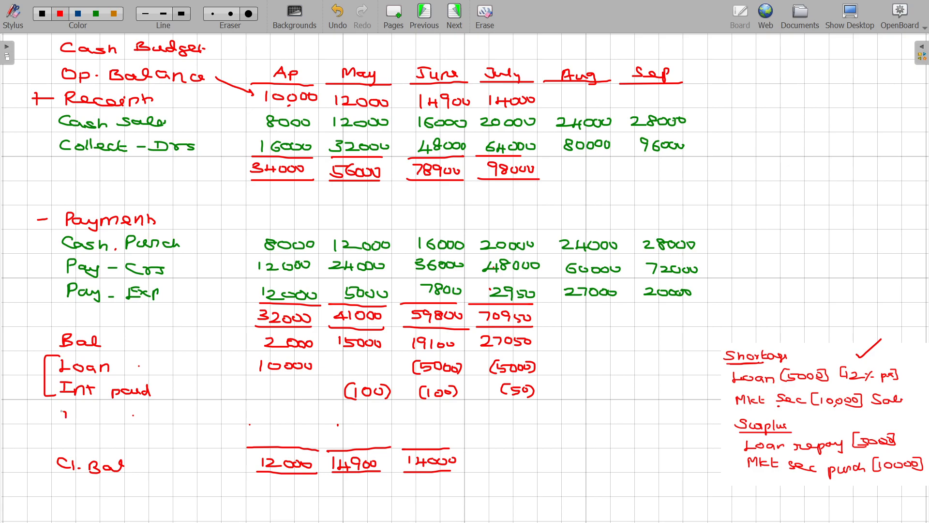
Add an Invest row with (10000) under July and write July's 12000 closing balance.
{"action": "type", "text": "Invest"}
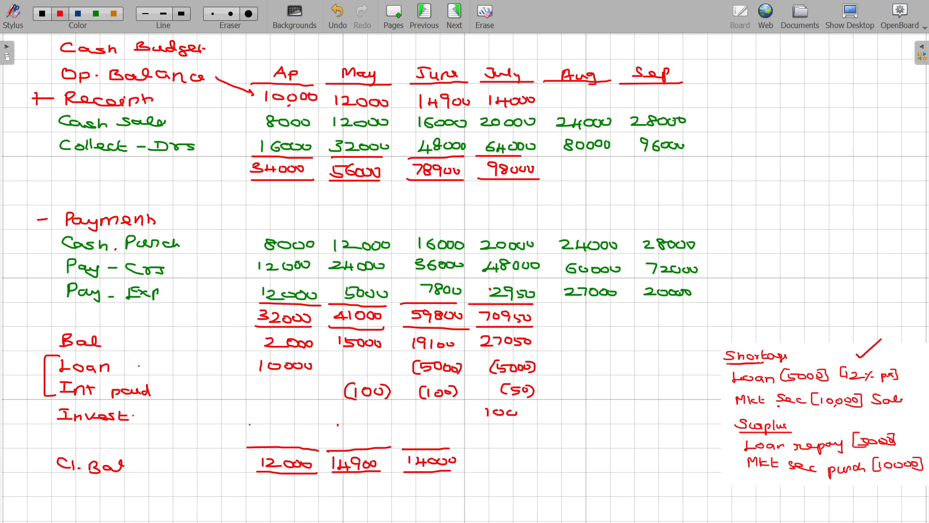
{"action": "type", "text": "10000)"}
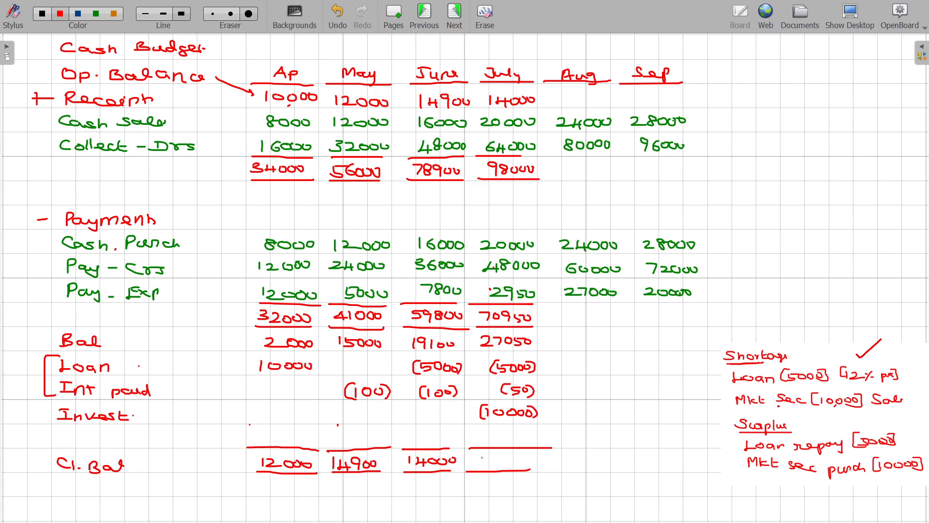
{"action": "type", "text": "12000"}
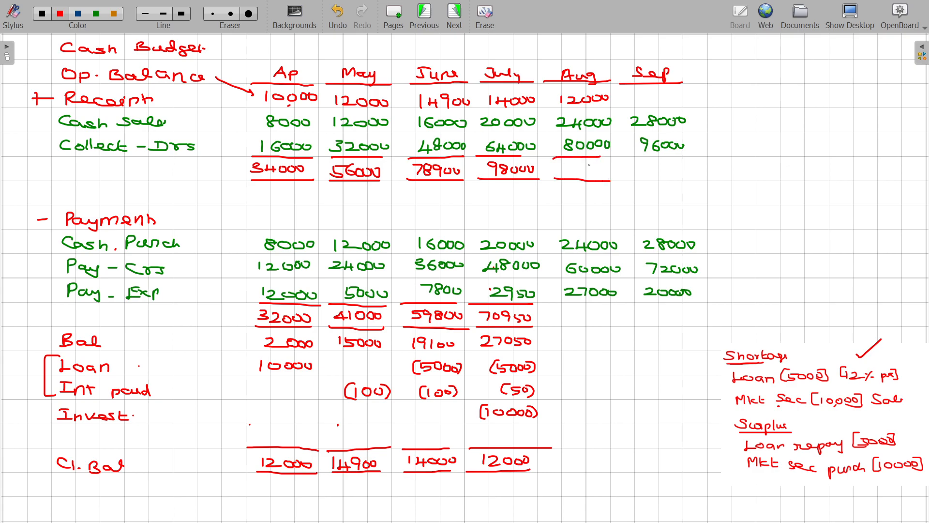
Write August's receipts 116000, payments 111000, balance 5000 and 10000 investment sale.
{"action": "type", "text": "116000"}
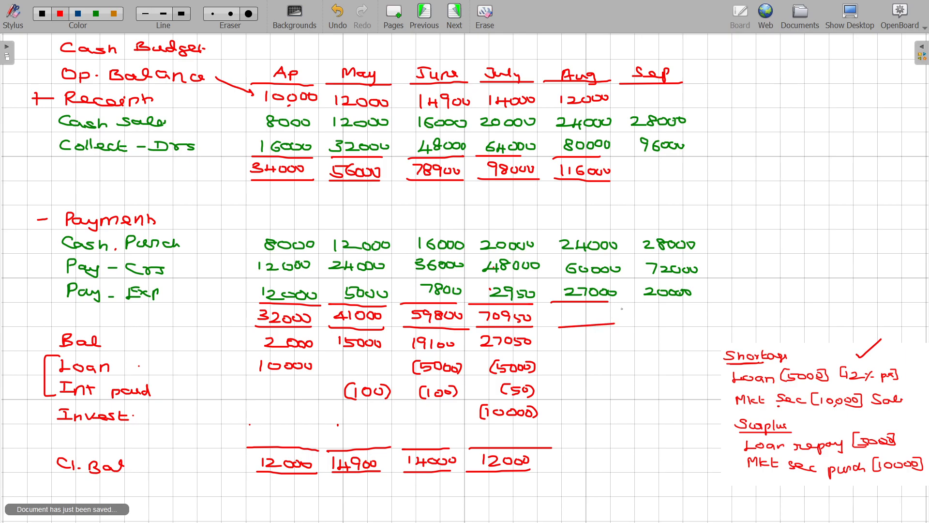
{"action": "left_click", "coordinate": [558, 313]}
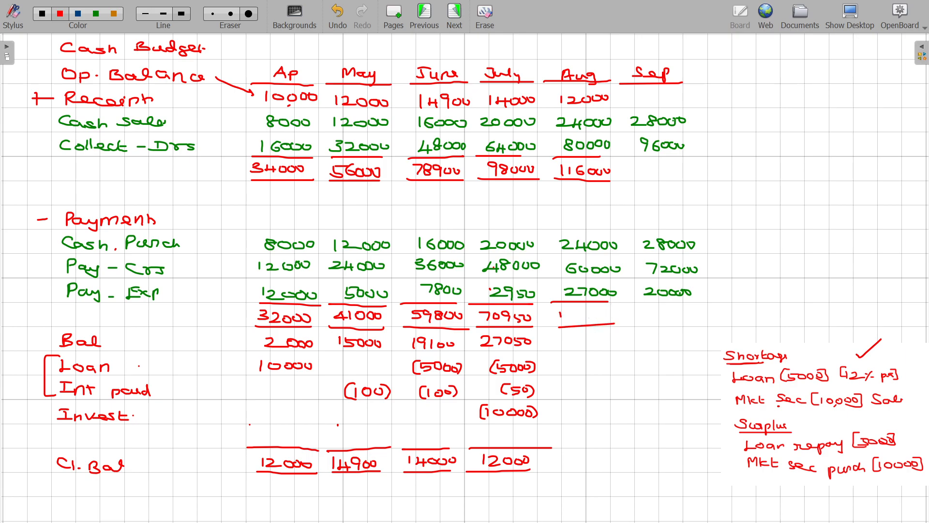
{"action": "type", "text": "111000"}
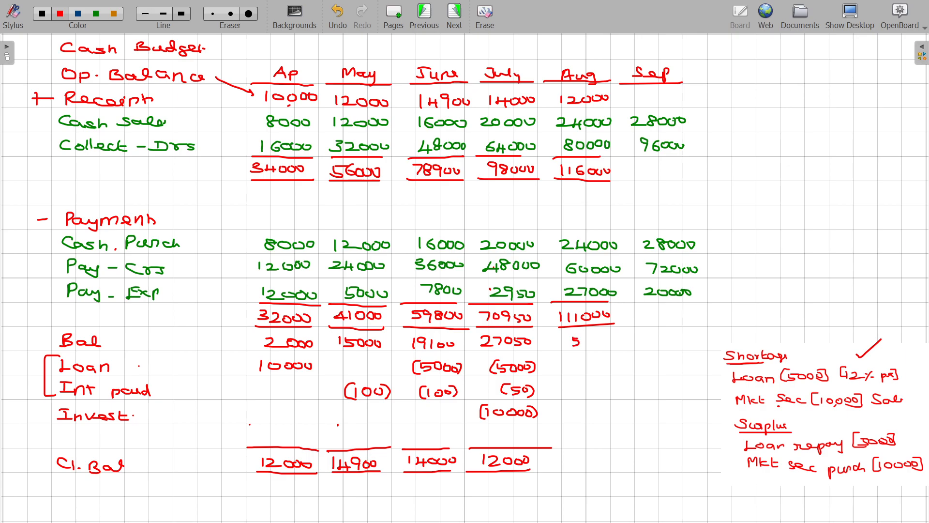
{"action": "type", "text": "5000"}
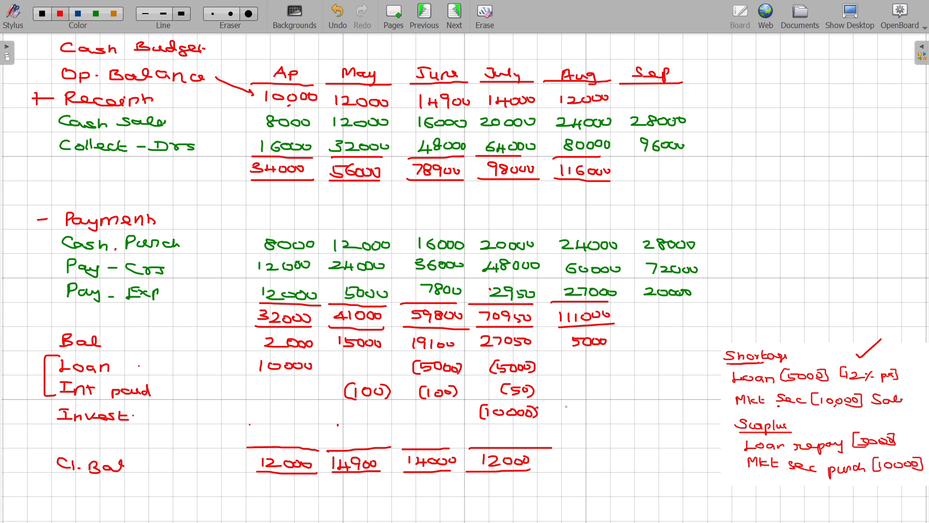
{"action": "type", "text": "10000"}
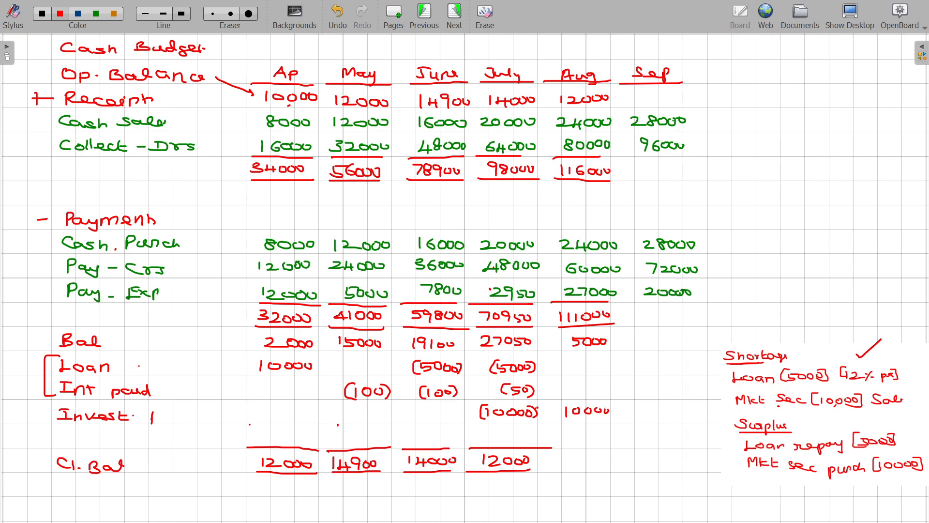
Append (PD)/S to the Invest label and B/ to the Loan row label.
{"action": "type", "text": "(PD)/"}
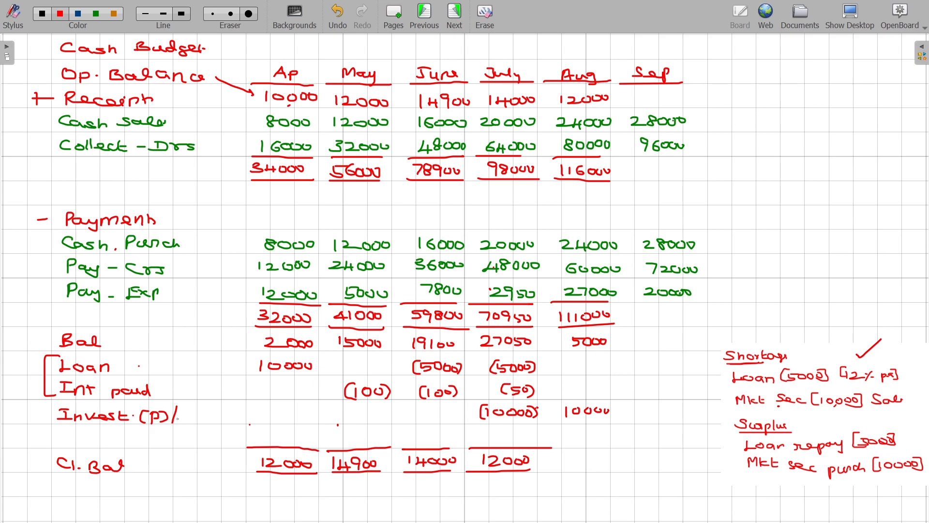
{"action": "type", "text": "s"}
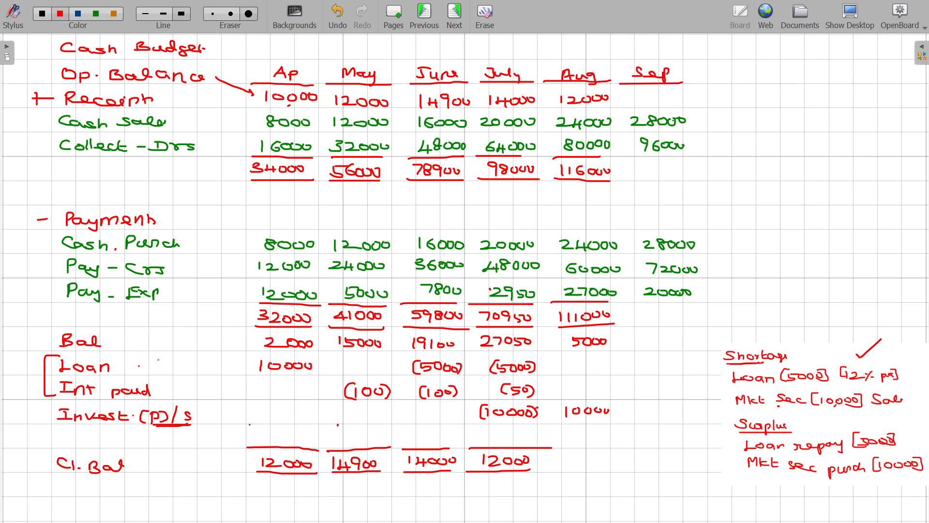
{"action": "type", "text": "B"}
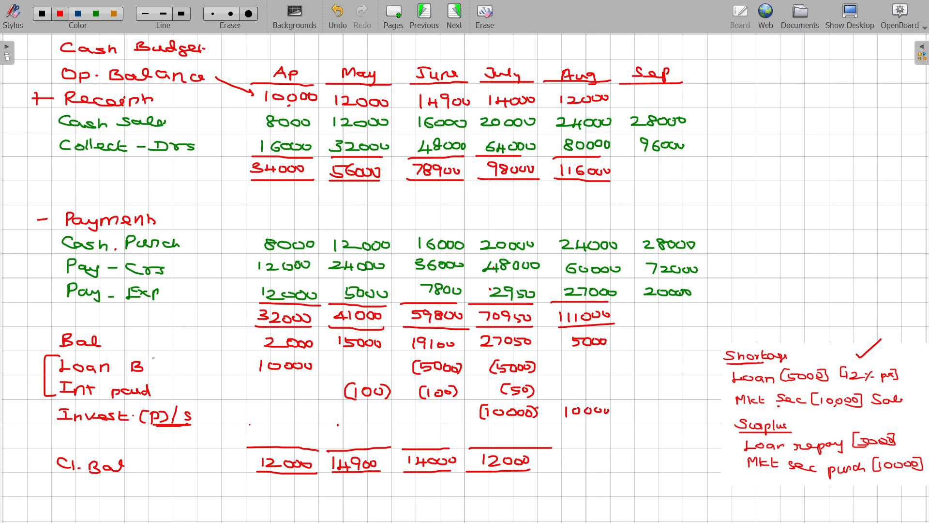
{"action": "type", "text": "/1"}
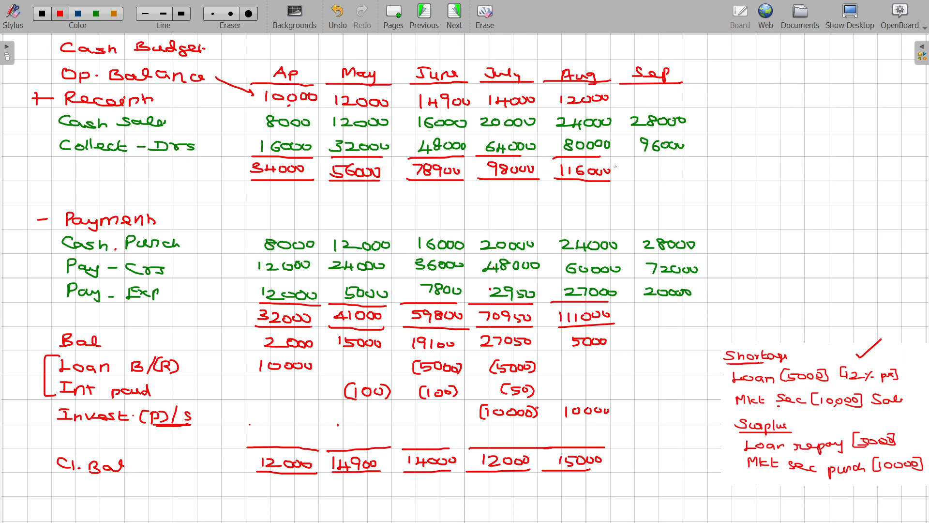
Write August closing 15000, September receipts 139000 and September balance 1900.
{"action": "type", "text": "14"}
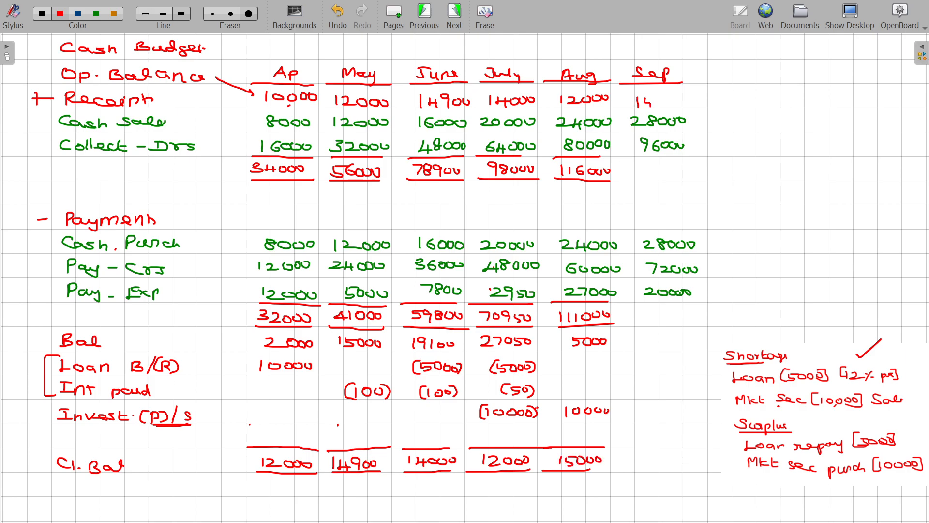
{"action": "type", "text": "15000"}
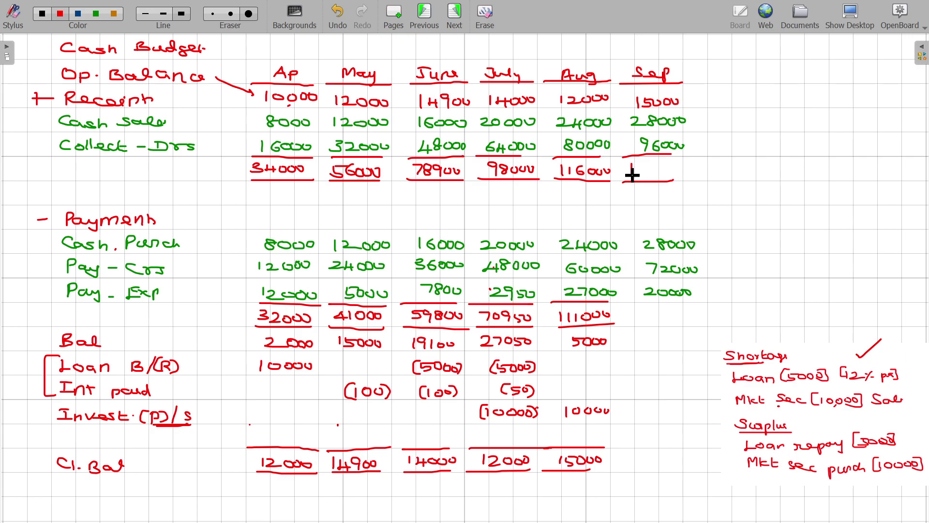
{"action": "type", "text": "13900"}
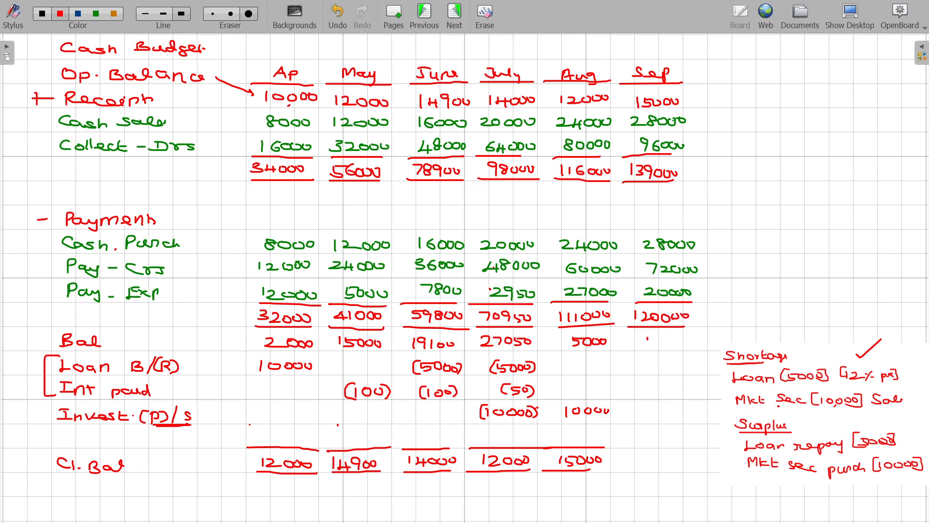
{"action": "type", "text": "1900"}
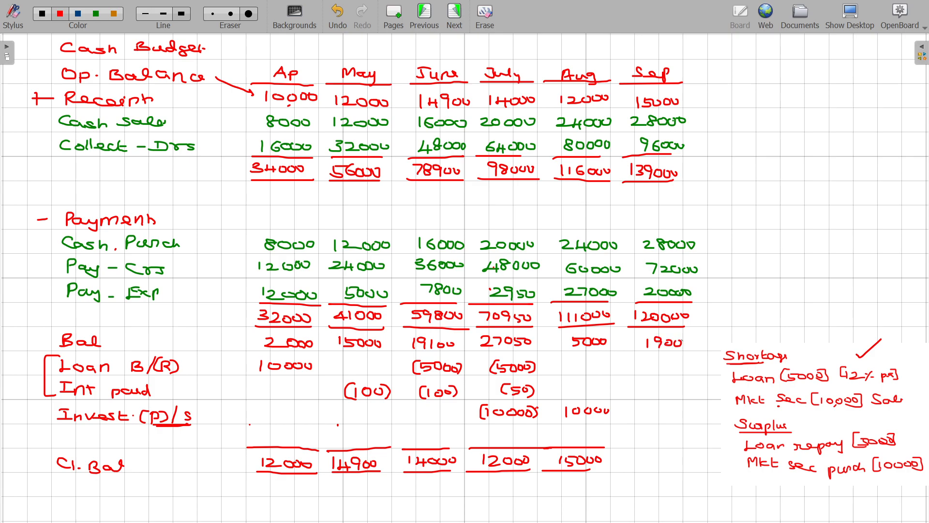